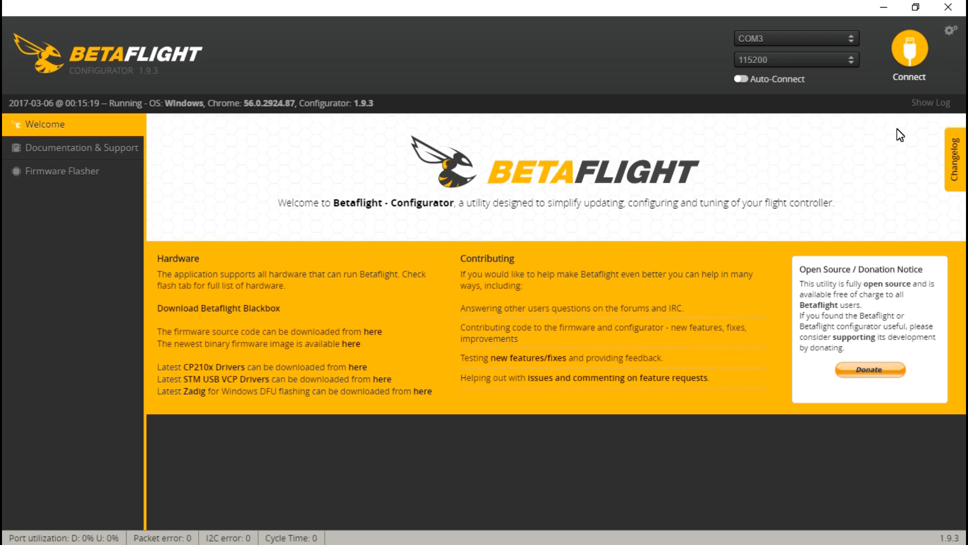
Connect on COM3 and view the Ports list with MSP enabled on UART1 at 115200.
left_click(909, 52)
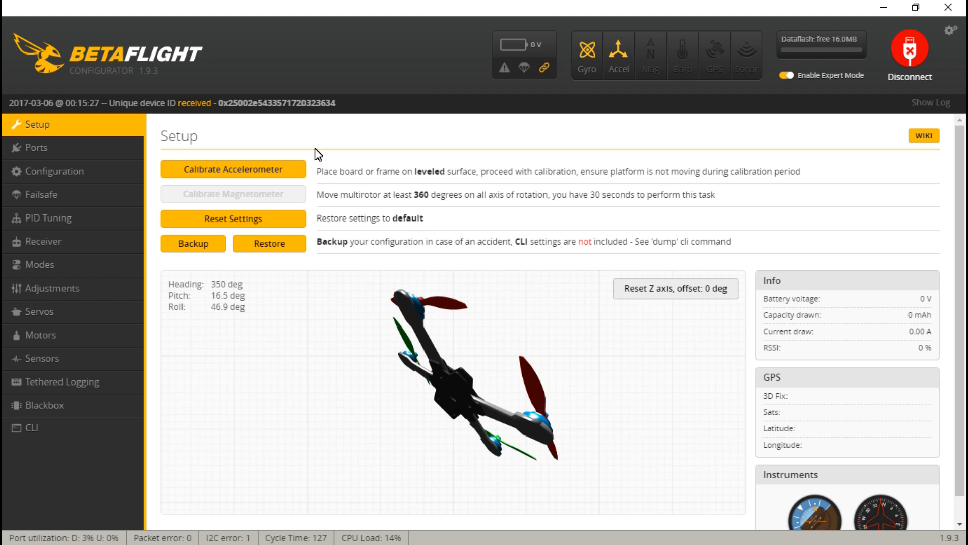
left_click(34, 147)
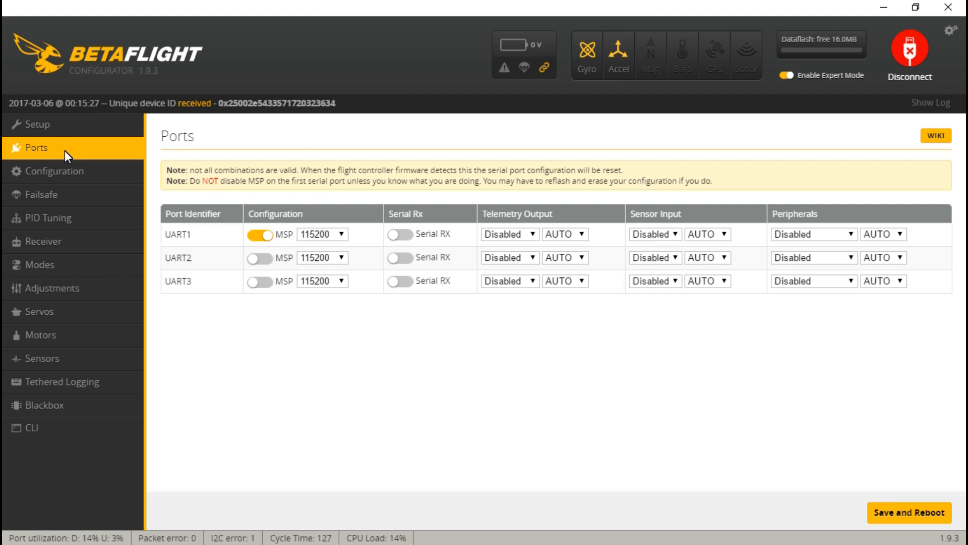
mouse_move(218, 289)
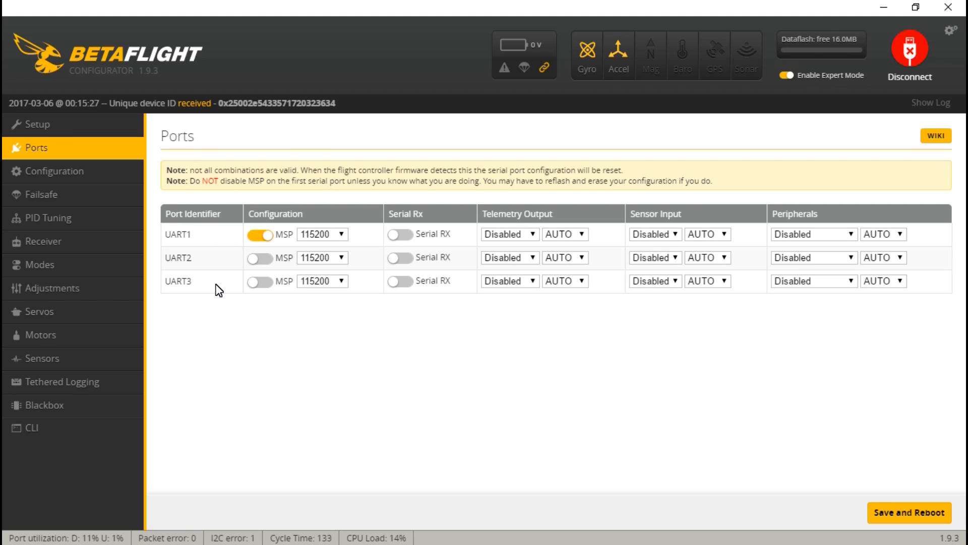
mouse_move(257, 208)
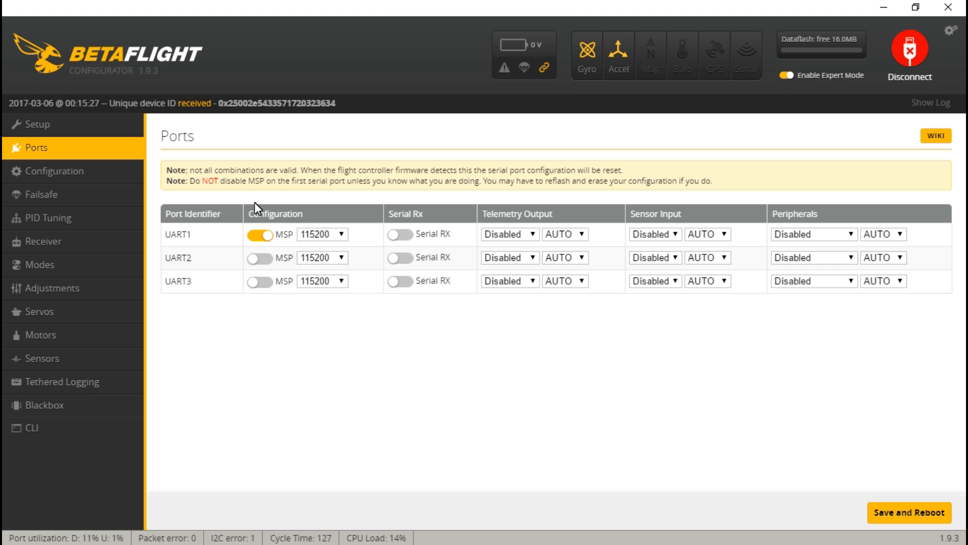
mouse_move(268, 391)
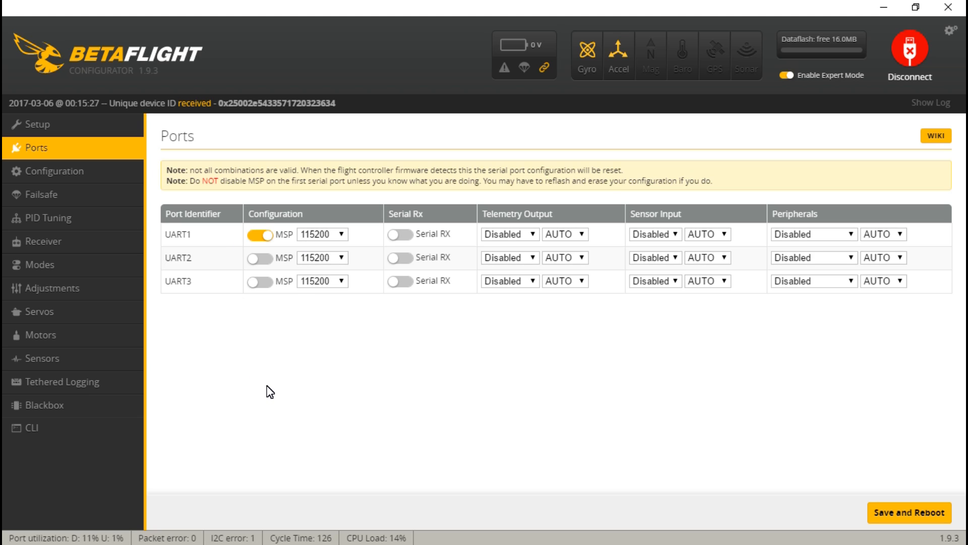
mouse_move(279, 338)
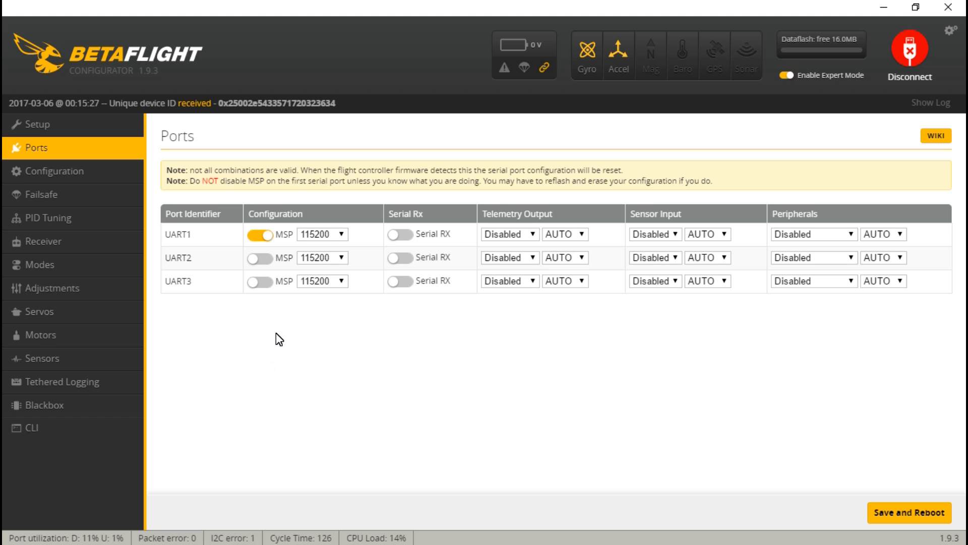
mouse_move(190, 286)
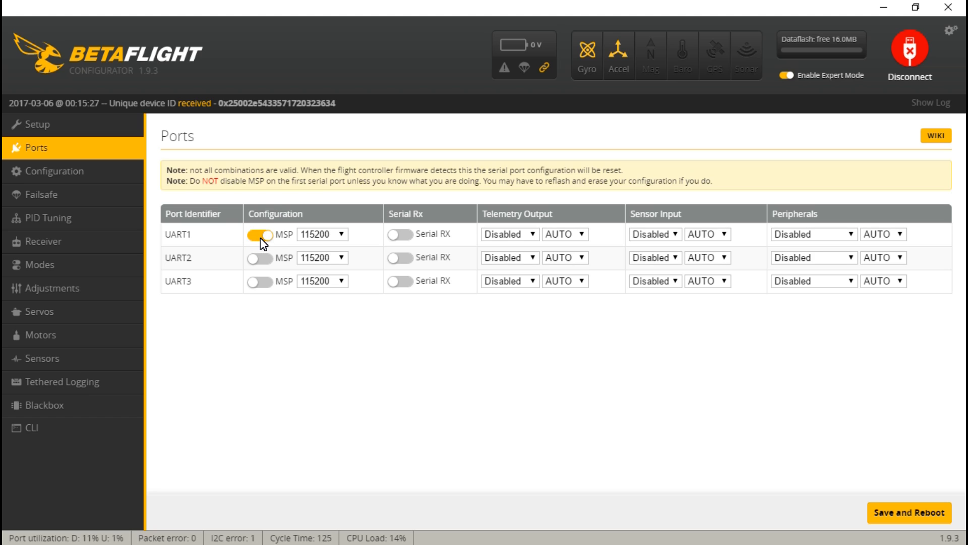
mouse_move(252, 240)
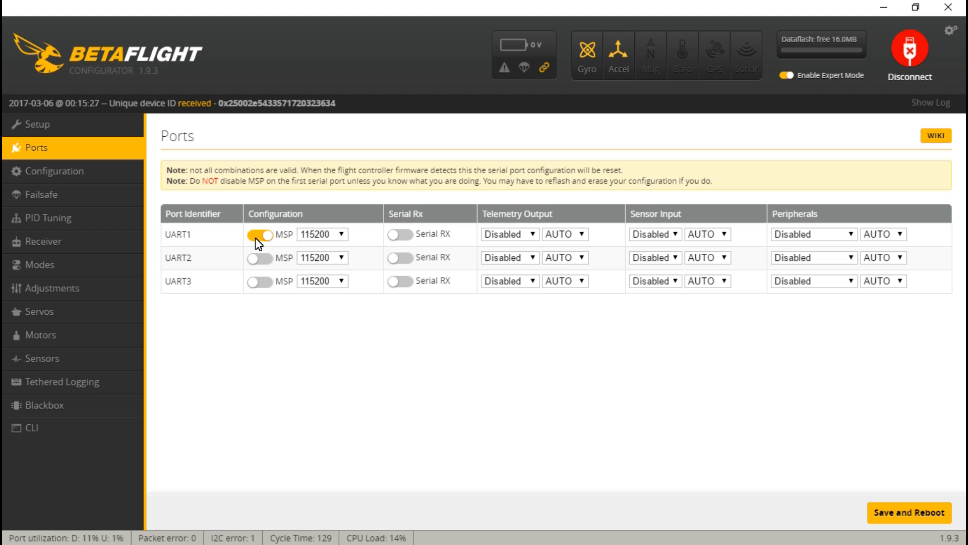
mouse_move(254, 240)
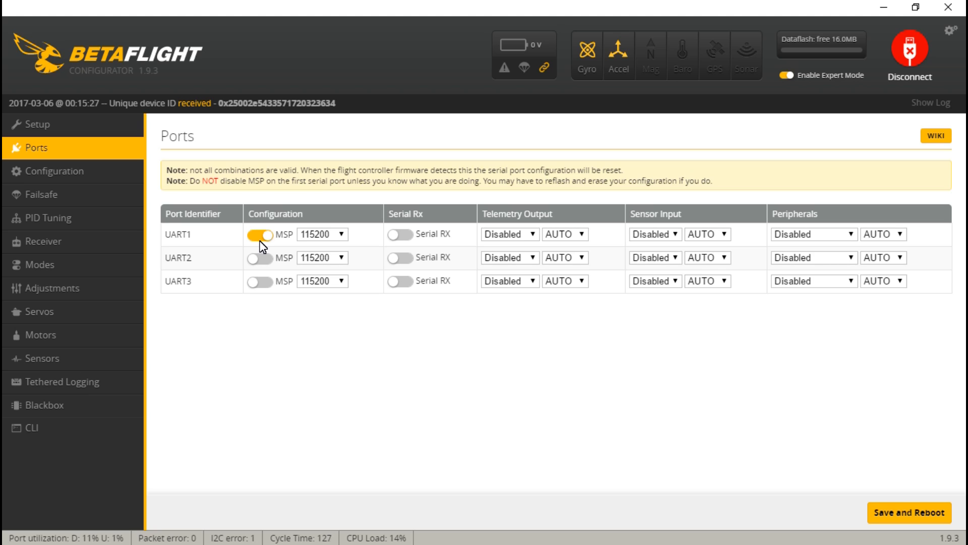
mouse_move(188, 241)
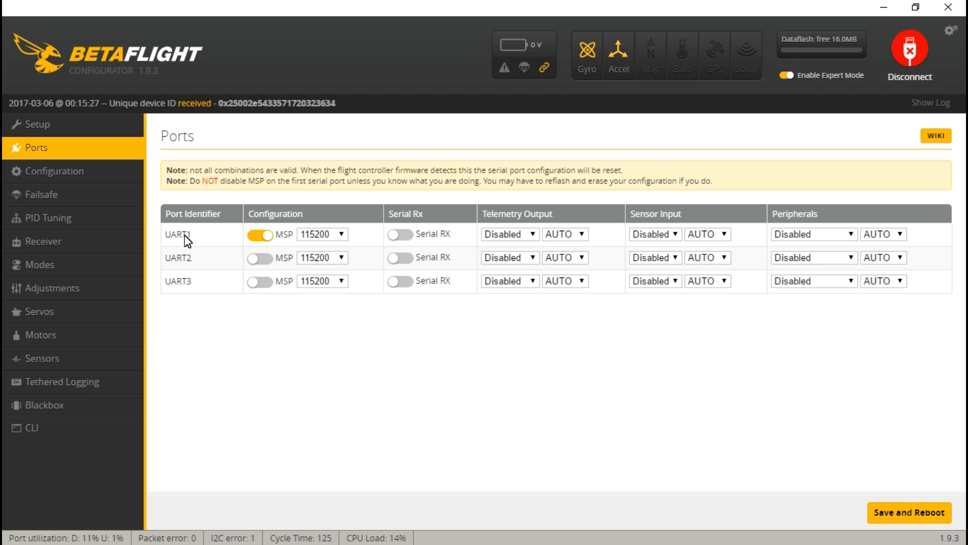
mouse_move(224, 243)
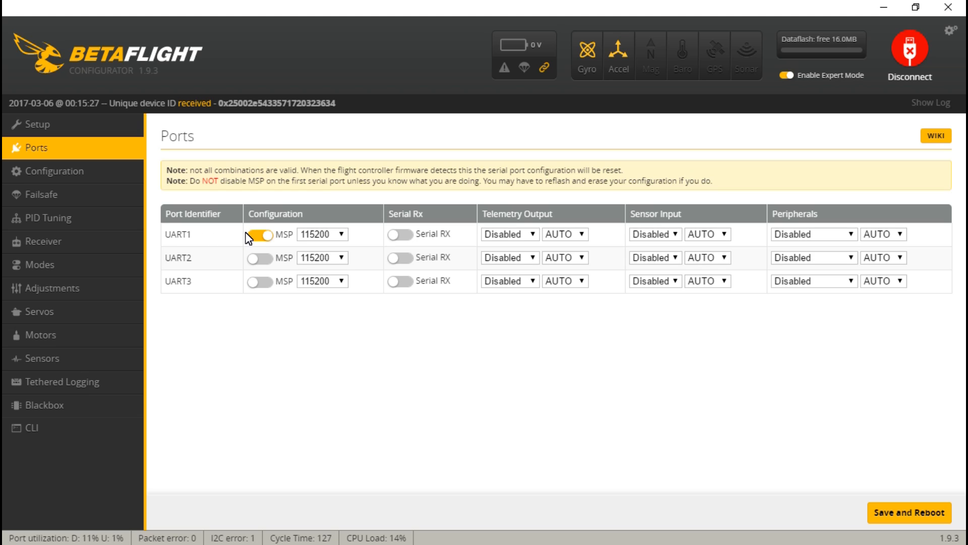
left_click(260, 234)
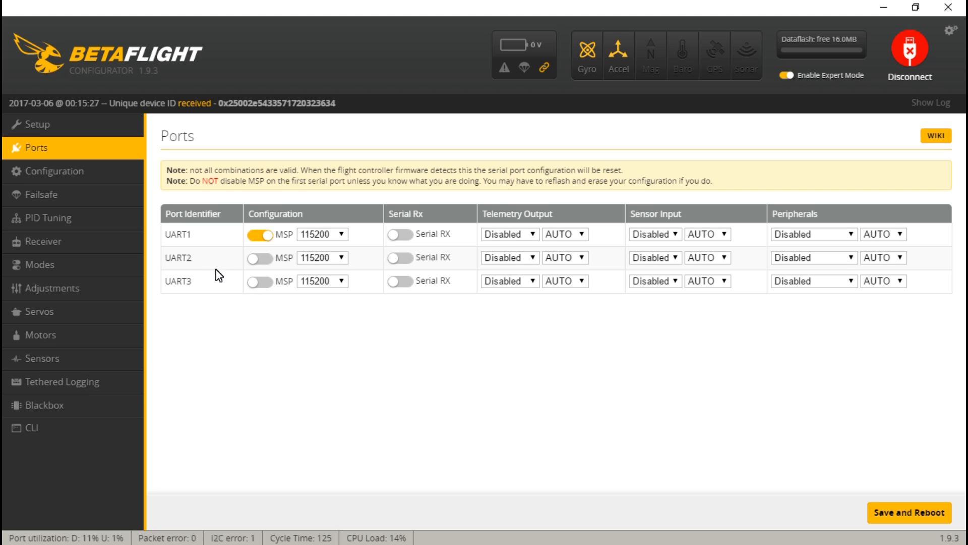
mouse_move(197, 273)
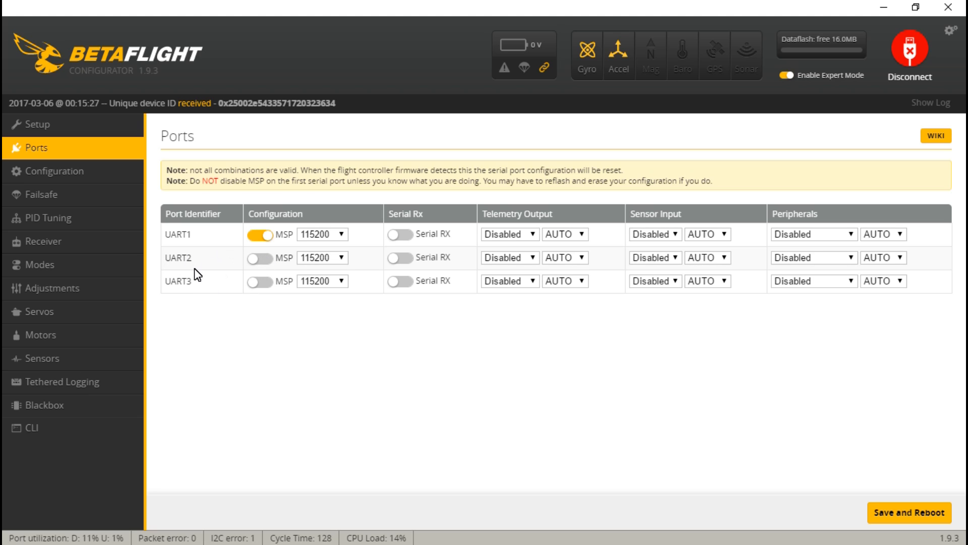
mouse_move(221, 265)
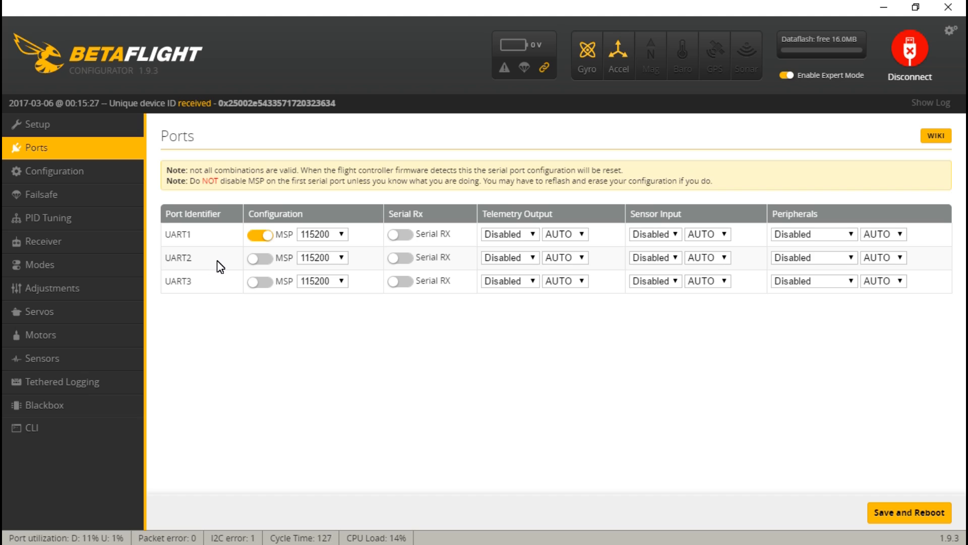
mouse_move(188, 264)
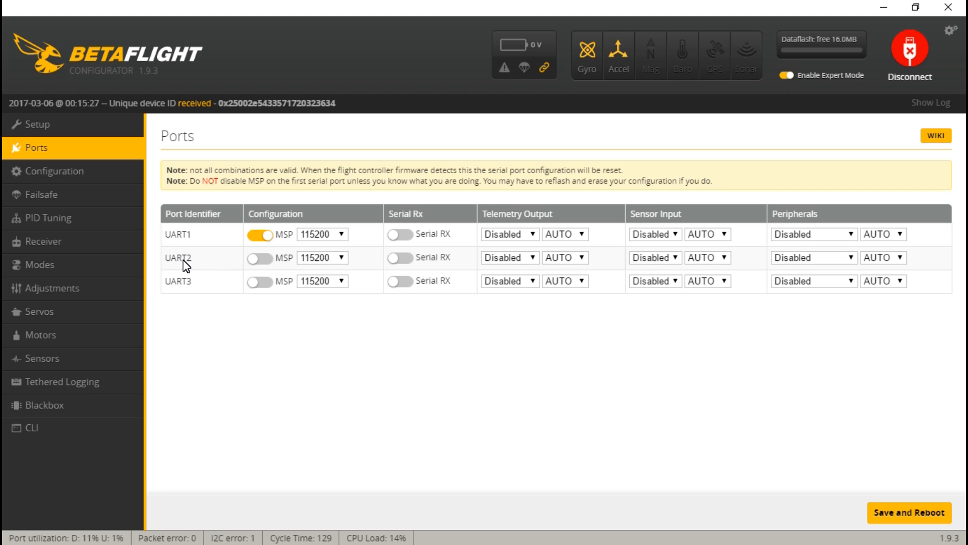
mouse_move(224, 378)
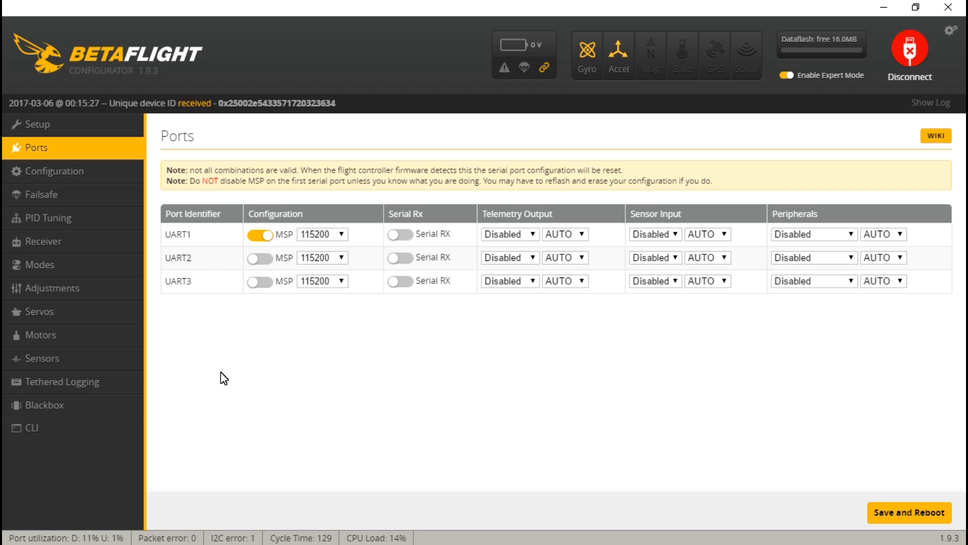
mouse_move(232, 221)
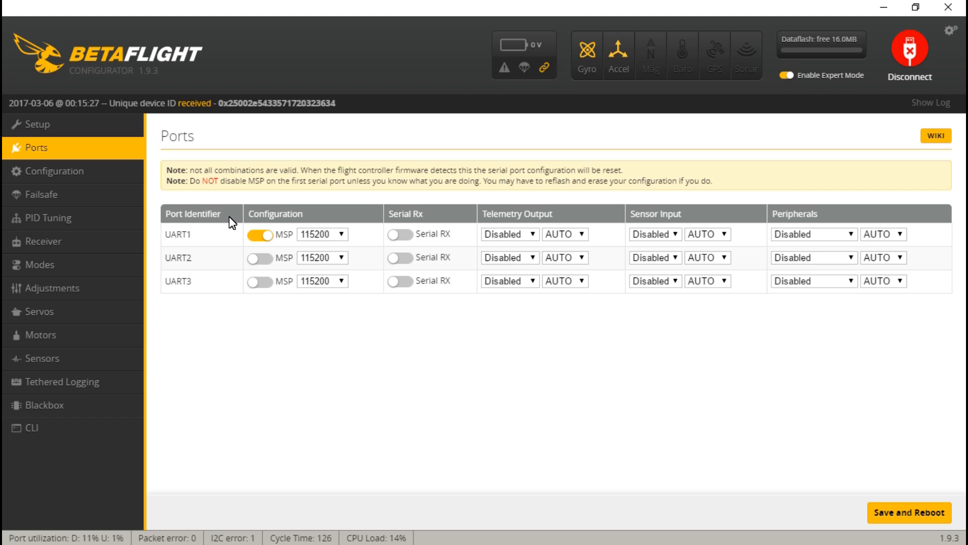
mouse_move(222, 229)
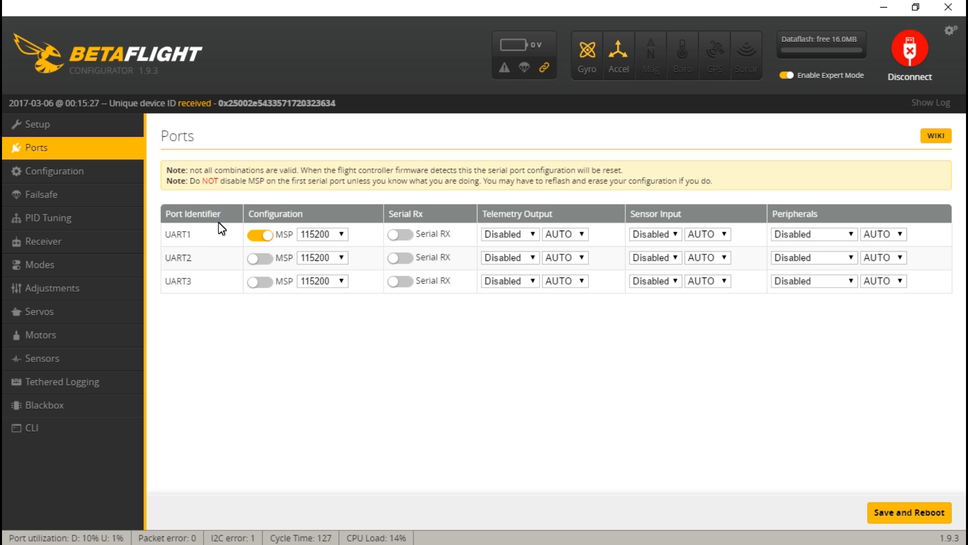
mouse_move(276, 247)
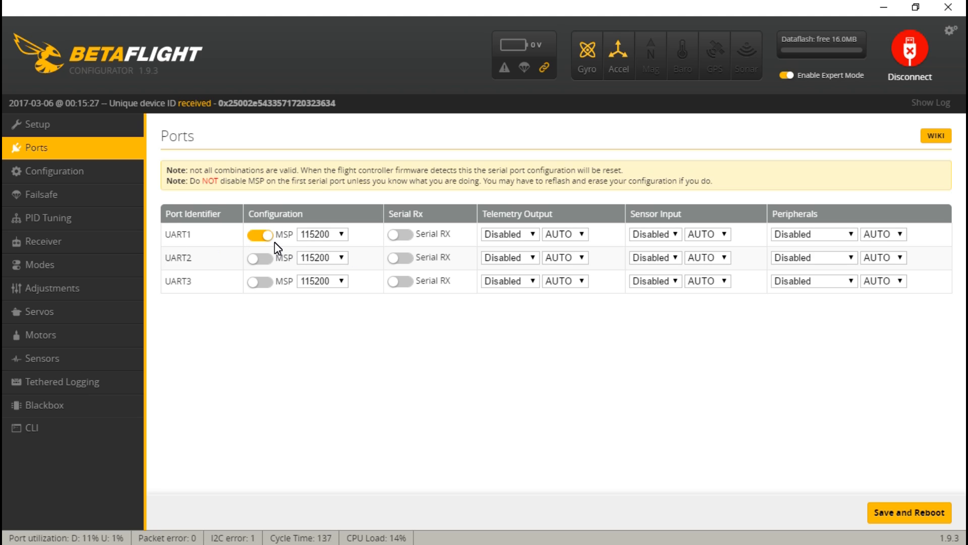
mouse_move(257, 246)
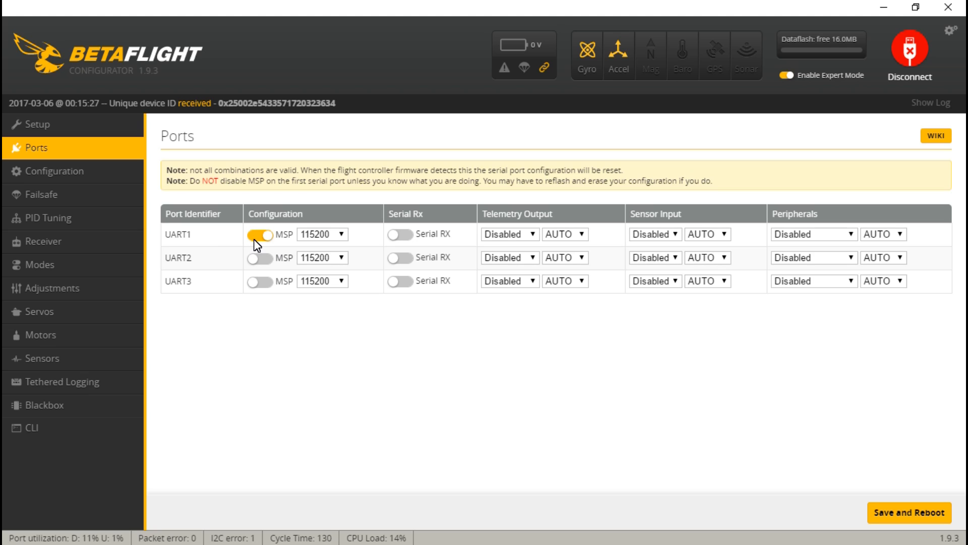
mouse_move(230, 247)
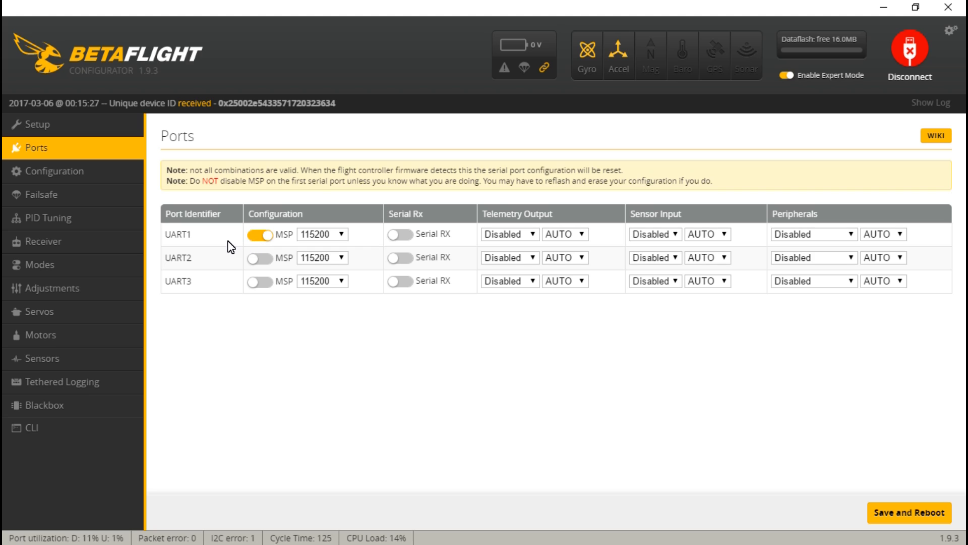
mouse_move(117, 57)
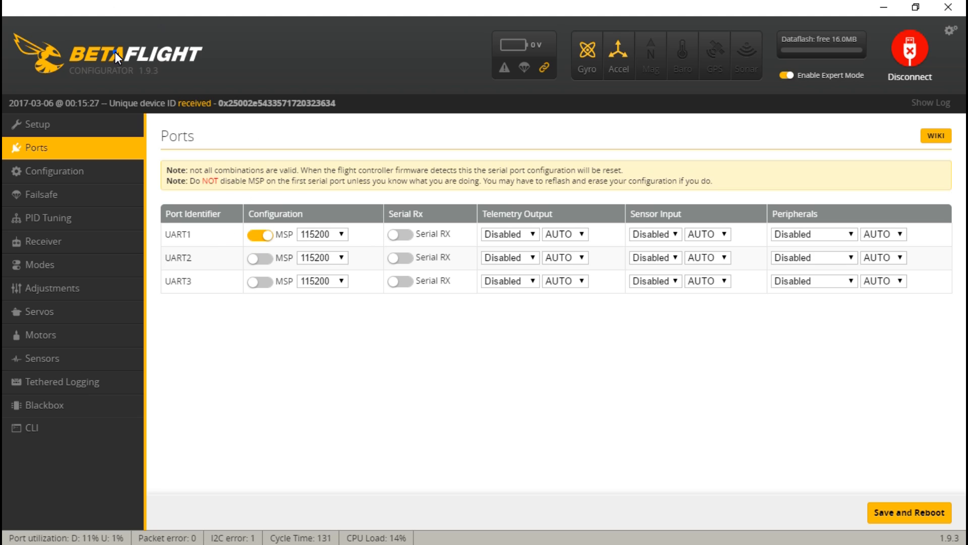
mouse_move(383, 113)
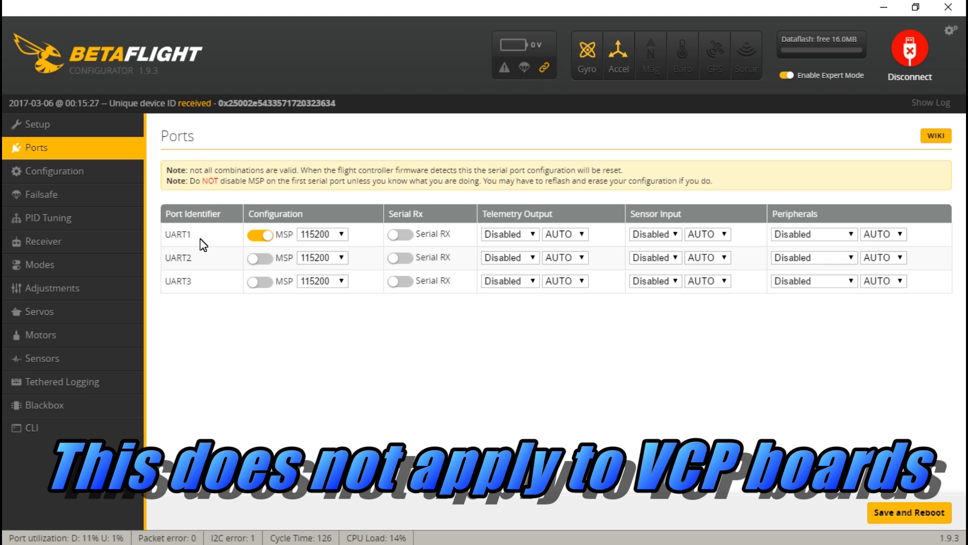
mouse_move(228, 242)
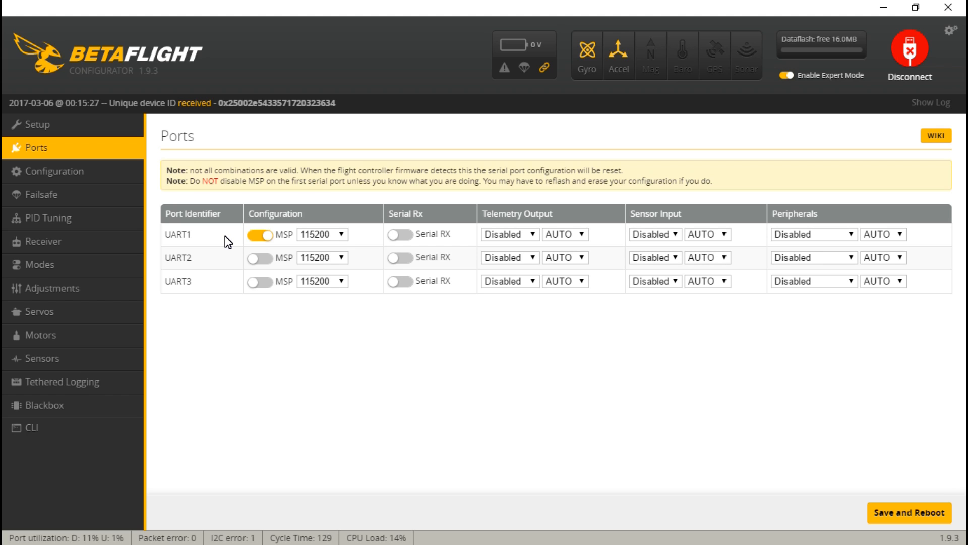
Disconnect, switch to COM5 and connect to the other board.
left_click(909, 50)
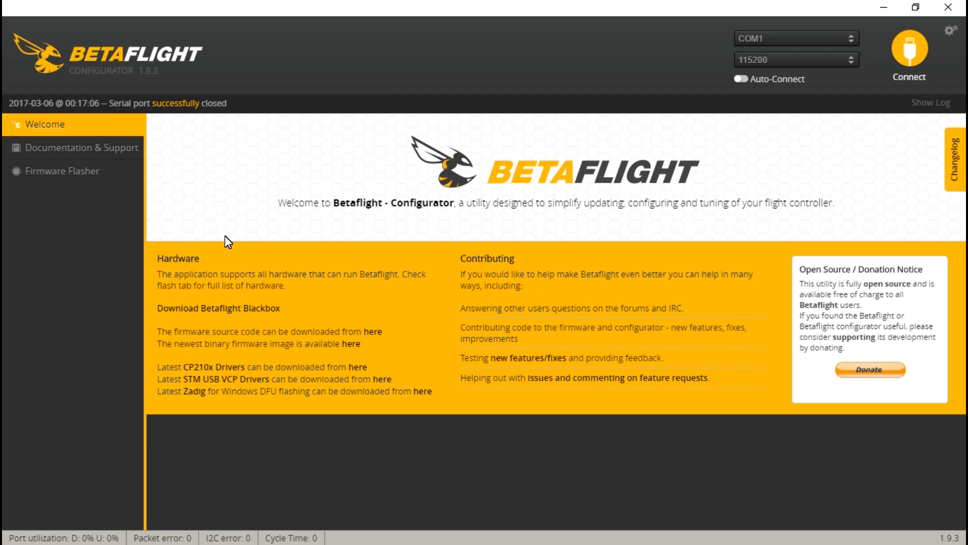
left_click(797, 38)
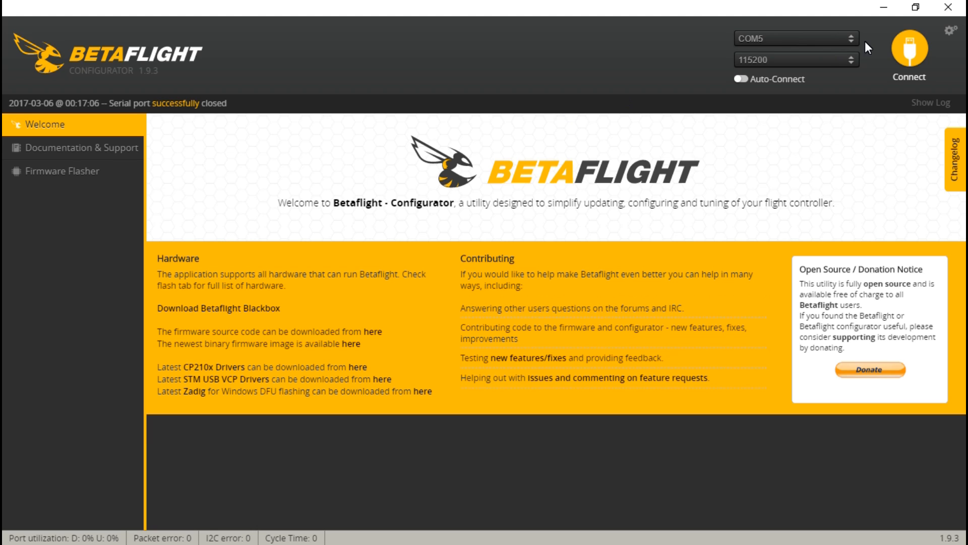
left_click(908, 49)
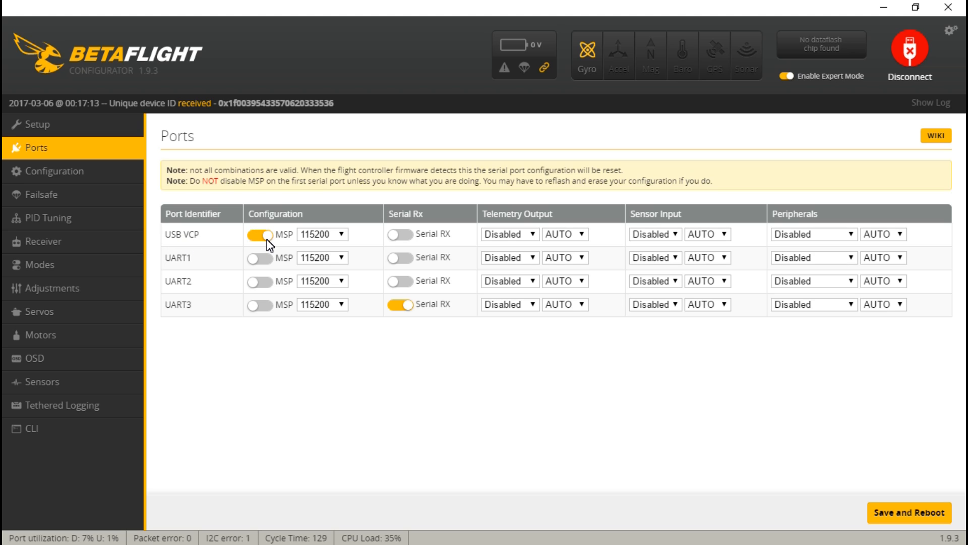
mouse_move(192, 268)
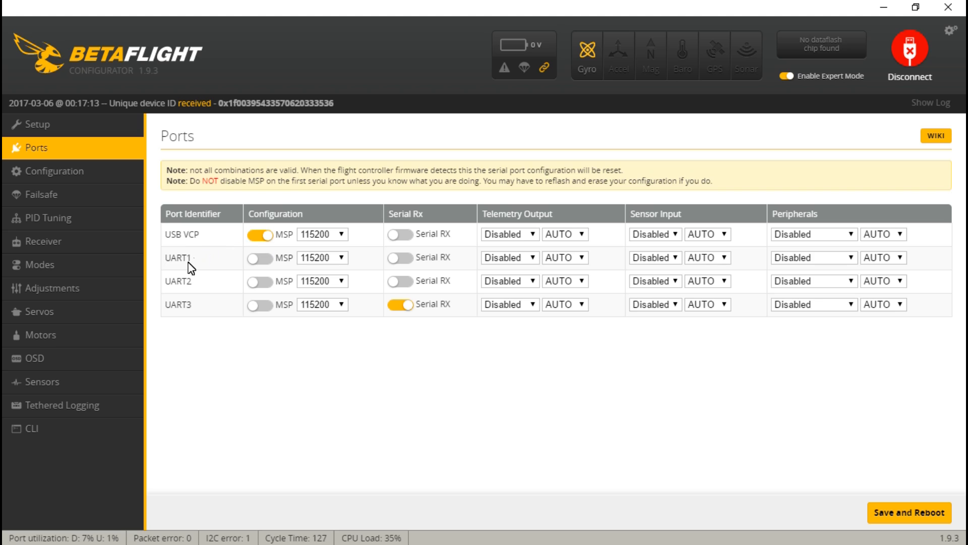
mouse_move(189, 266)
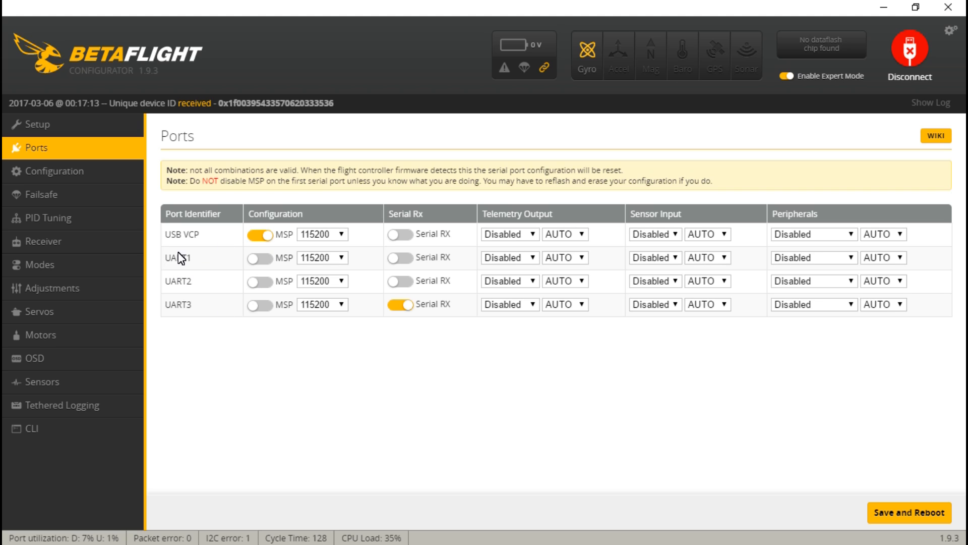
mouse_move(213, 275)
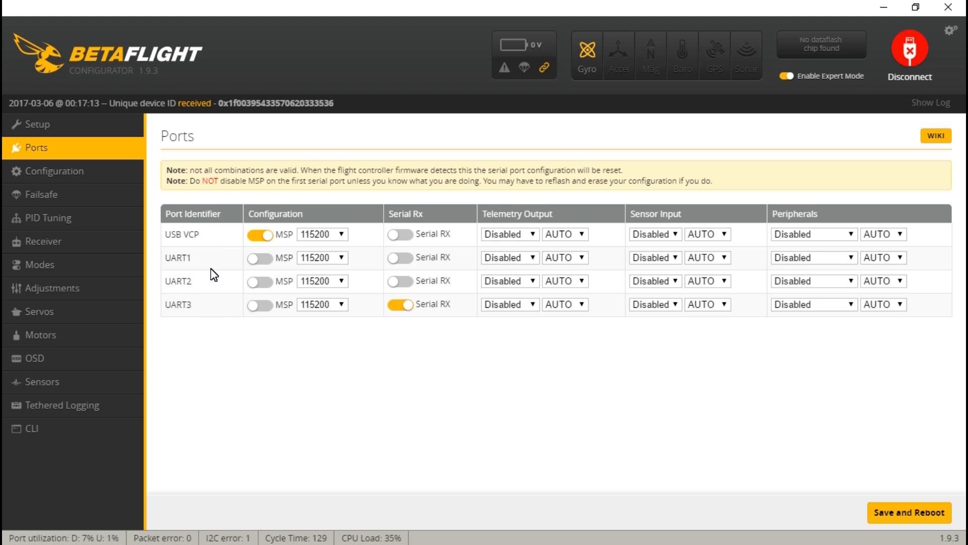
Reconnect on COM3, turn MSP off on UART1 and Save and Reboot.
left_click(909, 50)
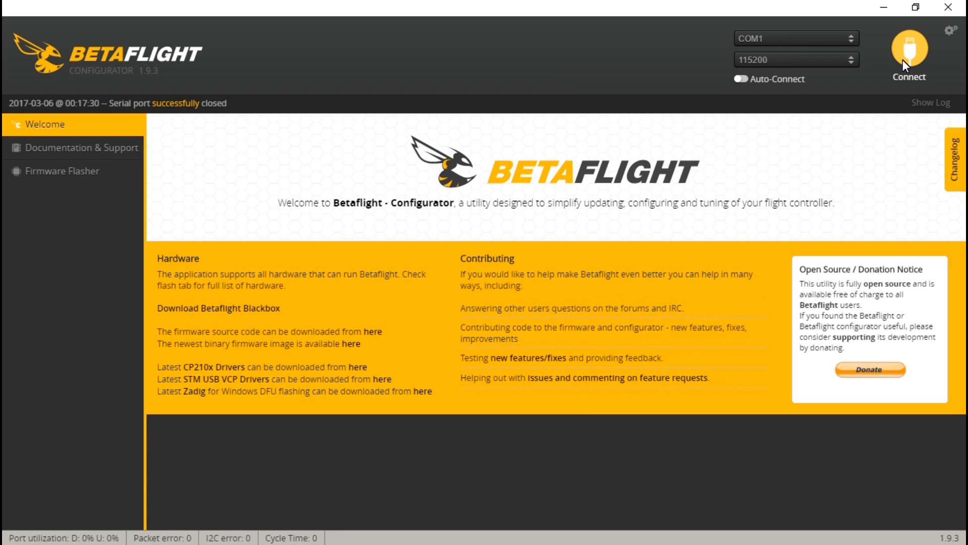
left_click(796, 38)
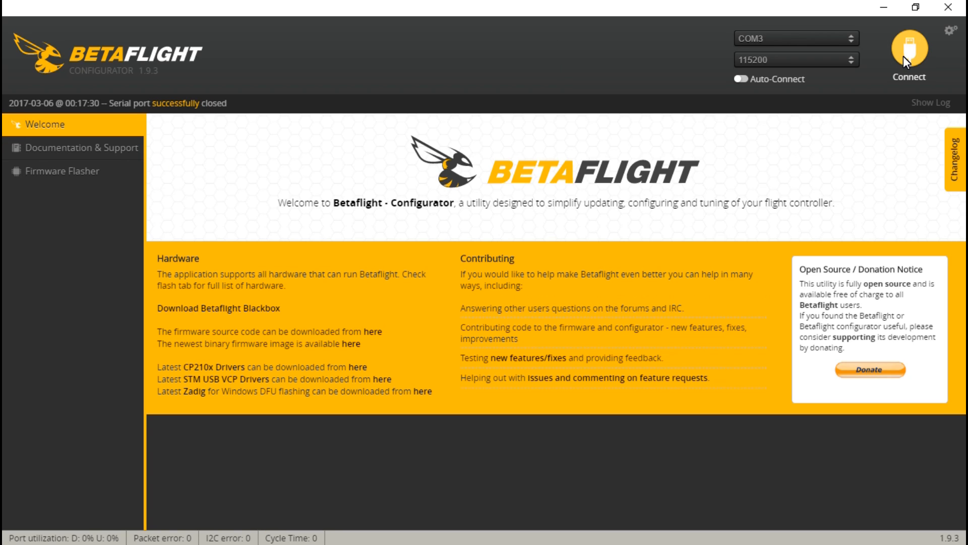
left_click(909, 51)
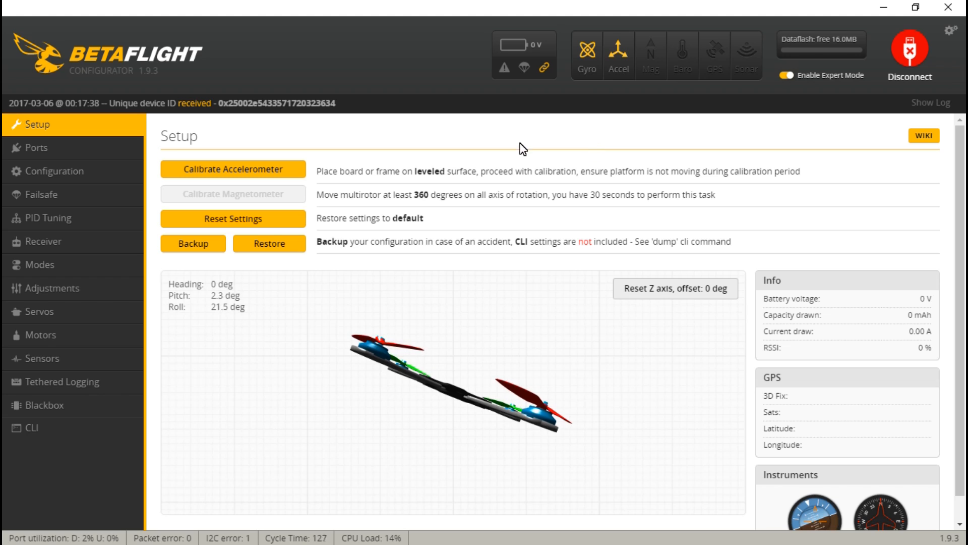
left_click(35, 147)
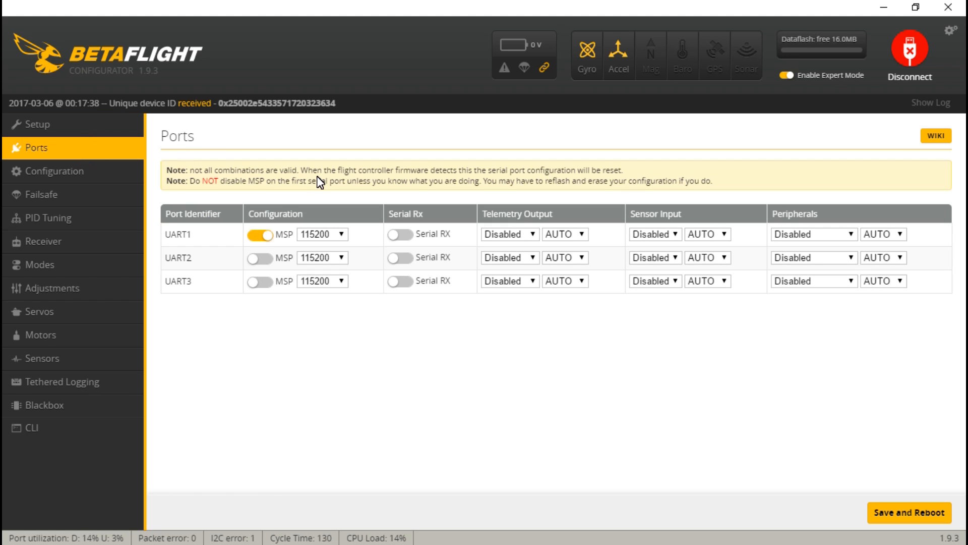
left_click(260, 235)
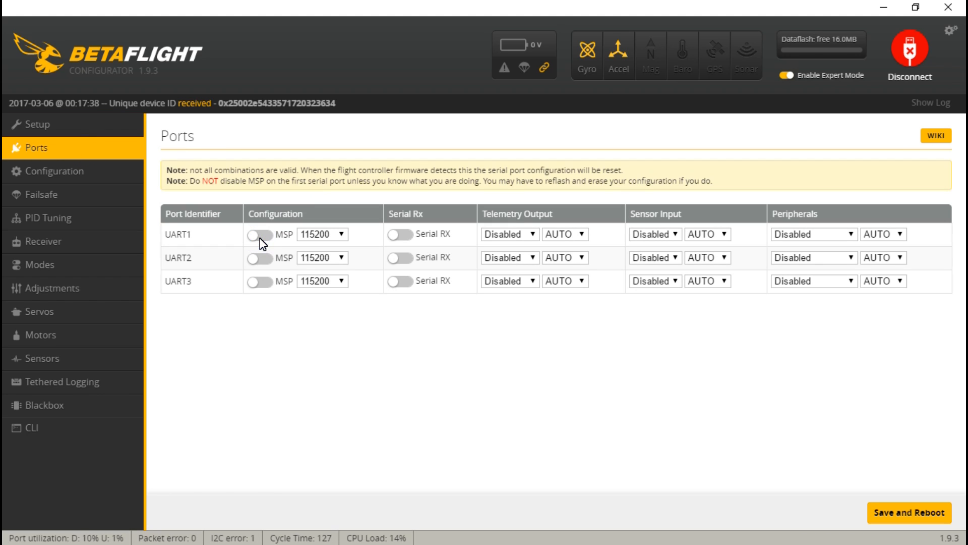
mouse_move(271, 238)
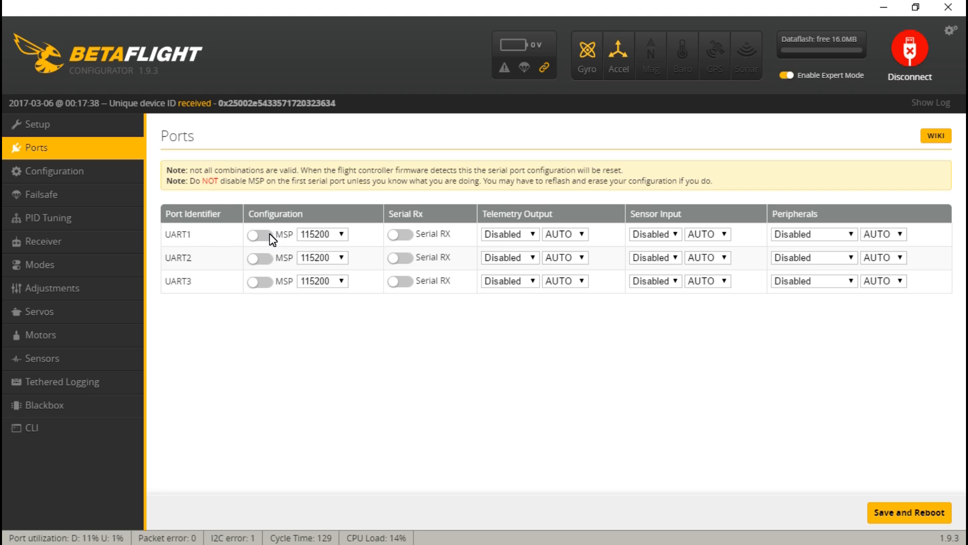
mouse_move(236, 248)
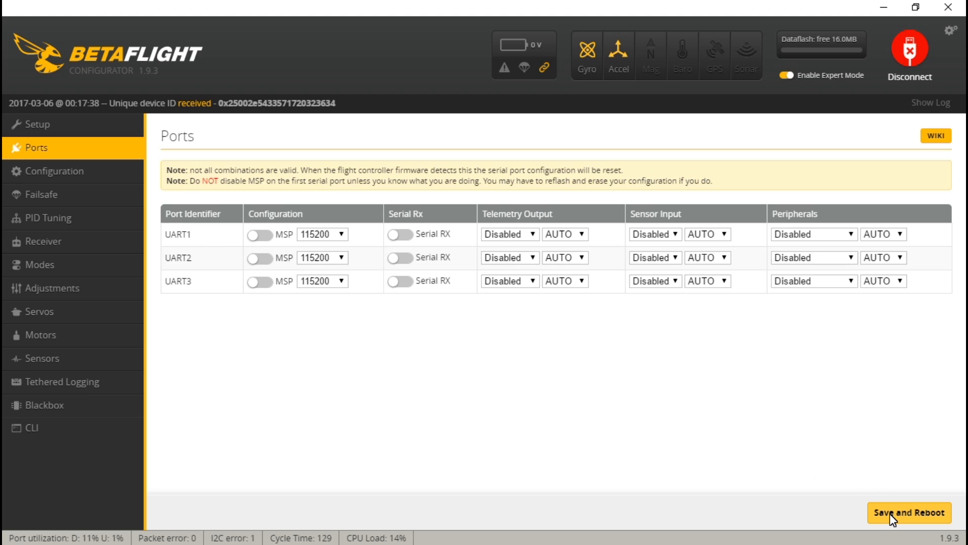
left_click(908, 512)
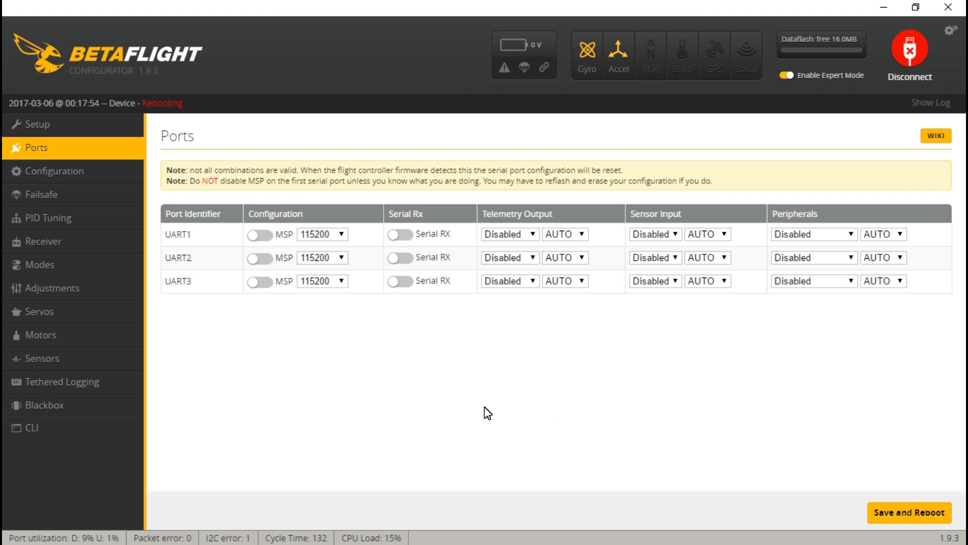
left_click(261, 234)
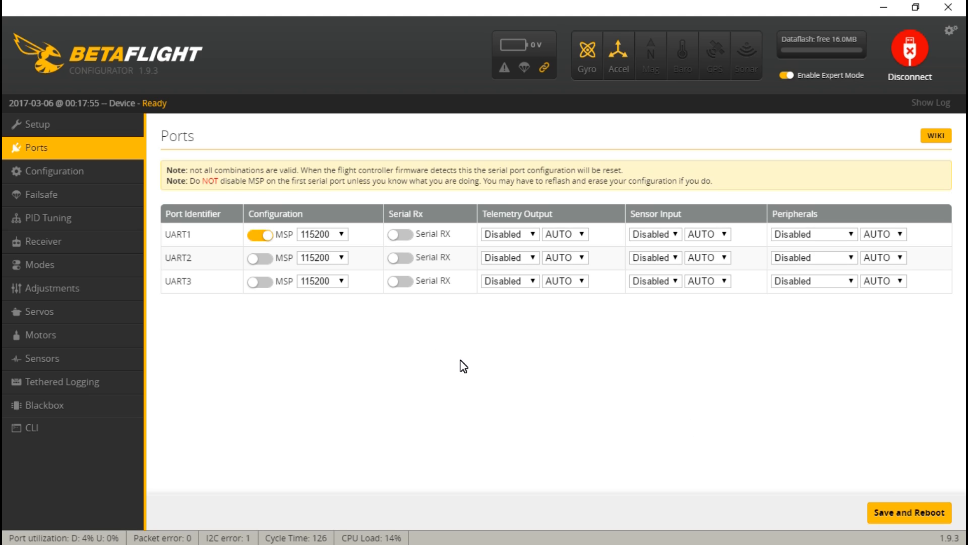
mouse_move(160, 39)
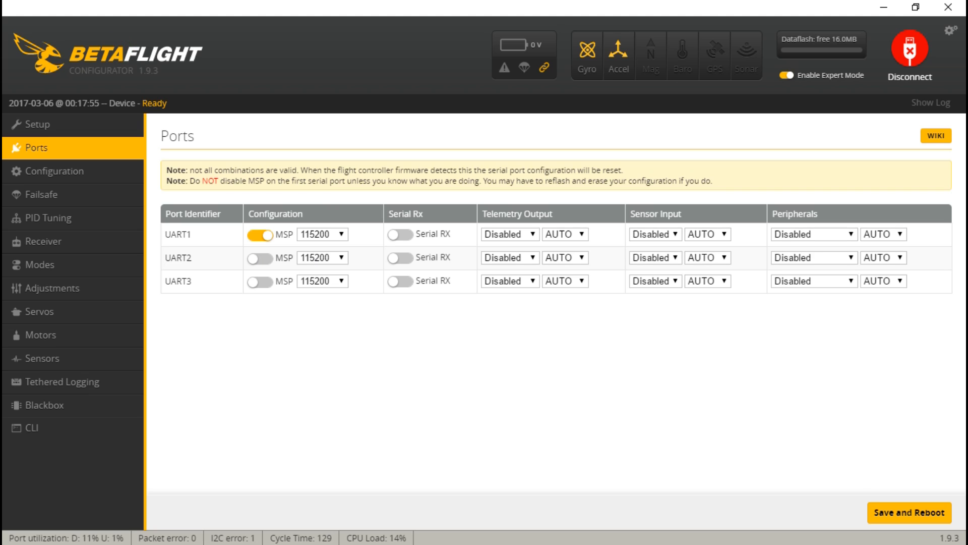
mouse_move(279, 316)
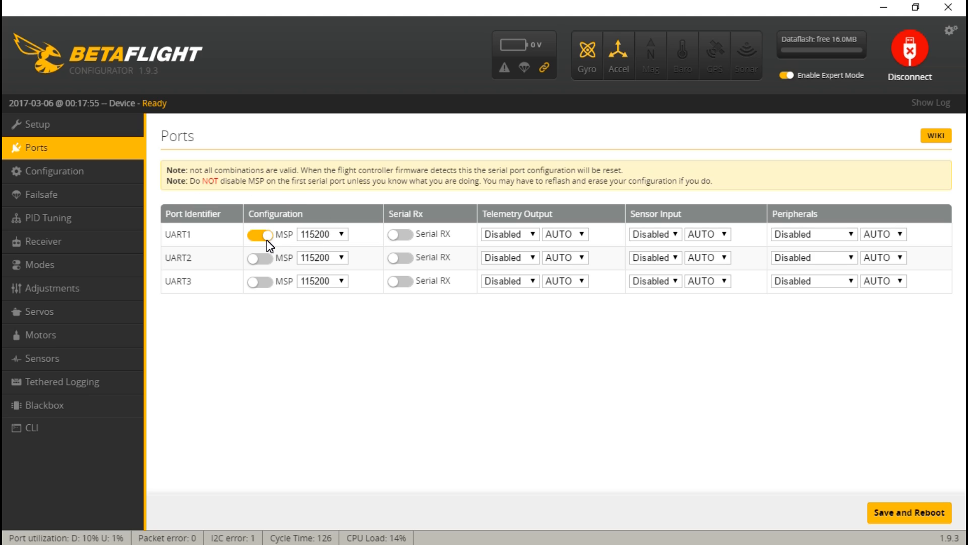
Move MSP from UART1 to UART2 and Save and Reboot again.
left_click(259, 234)
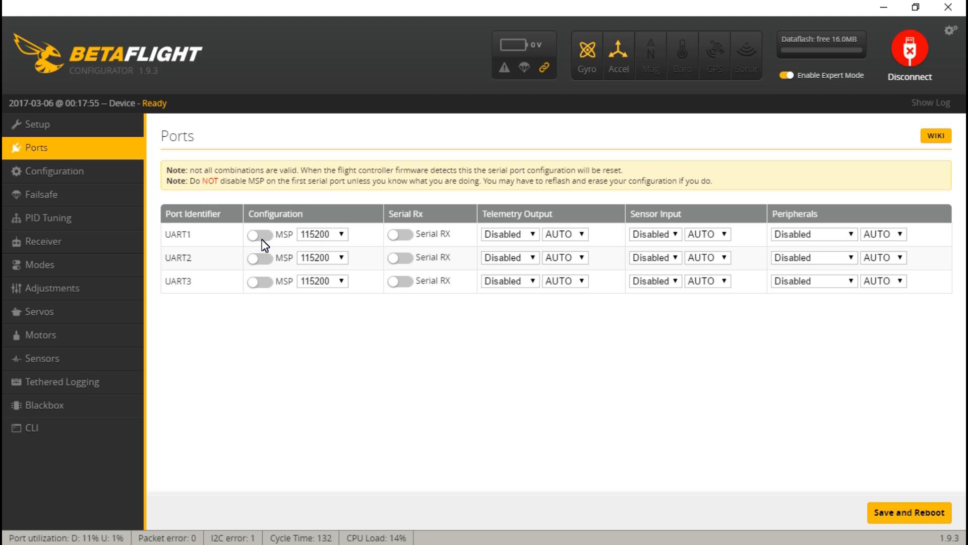
left_click(259, 257)
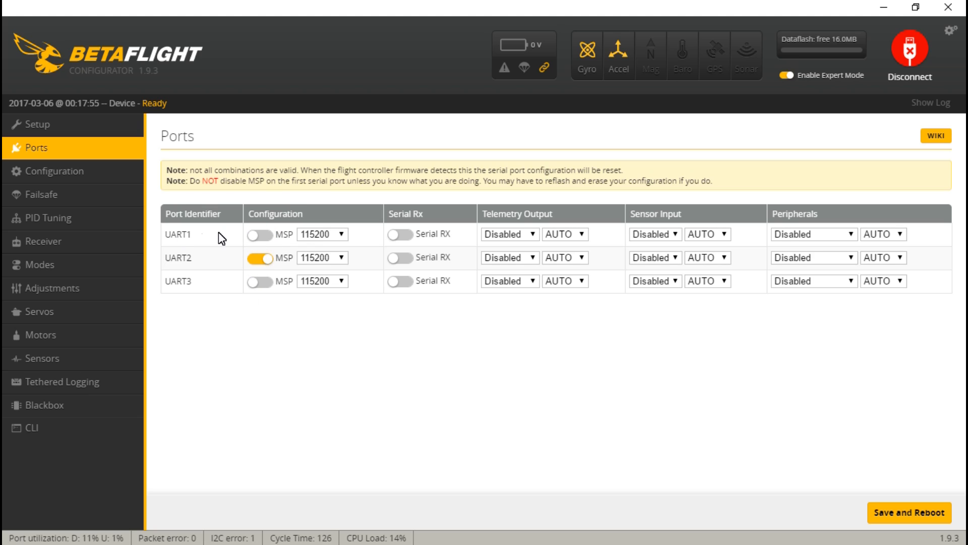
mouse_move(909, 512)
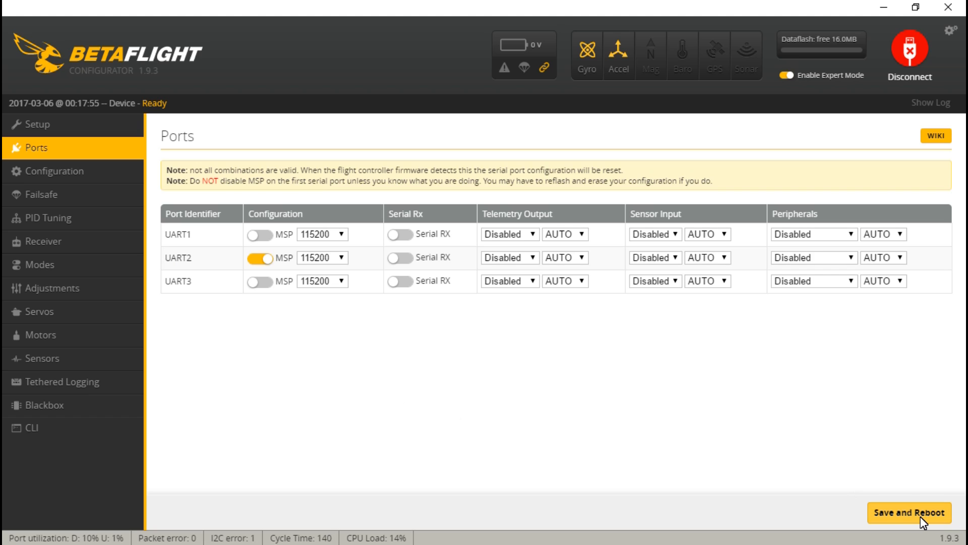
left_click(909, 512)
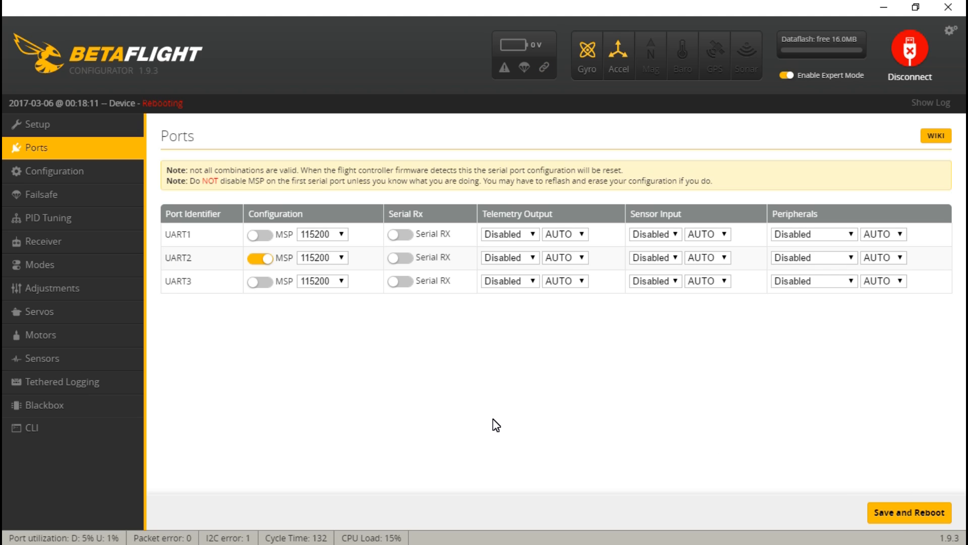
mouse_move(164, 115)
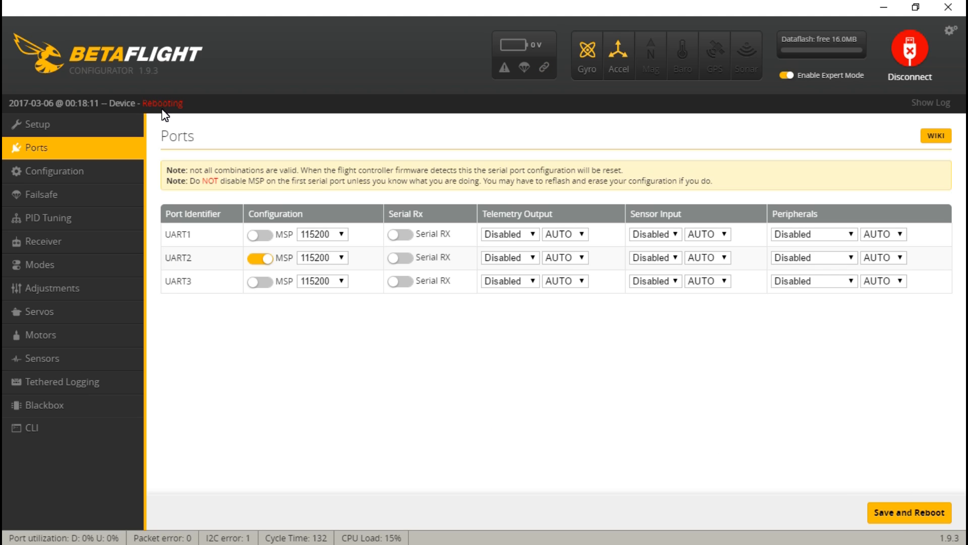
mouse_move(171, 118)
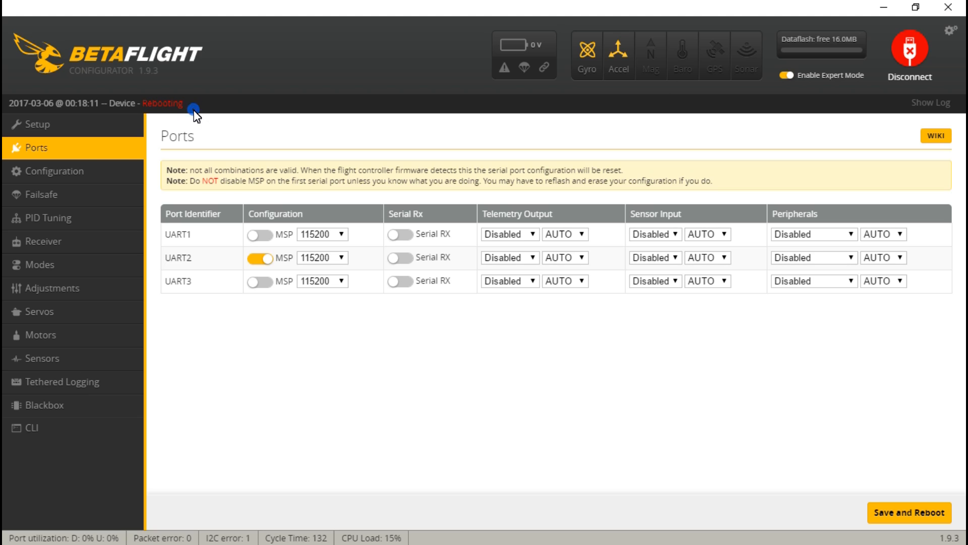
Try Configuration, then disconnect from the unresponsive board after a failed reconnect attempt.
left_click(55, 172)
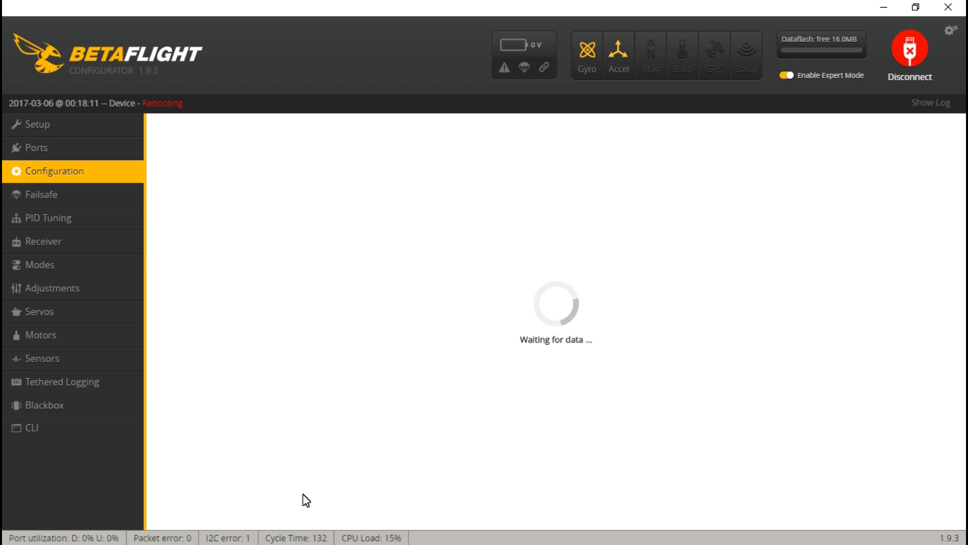
mouse_move(592, 240)
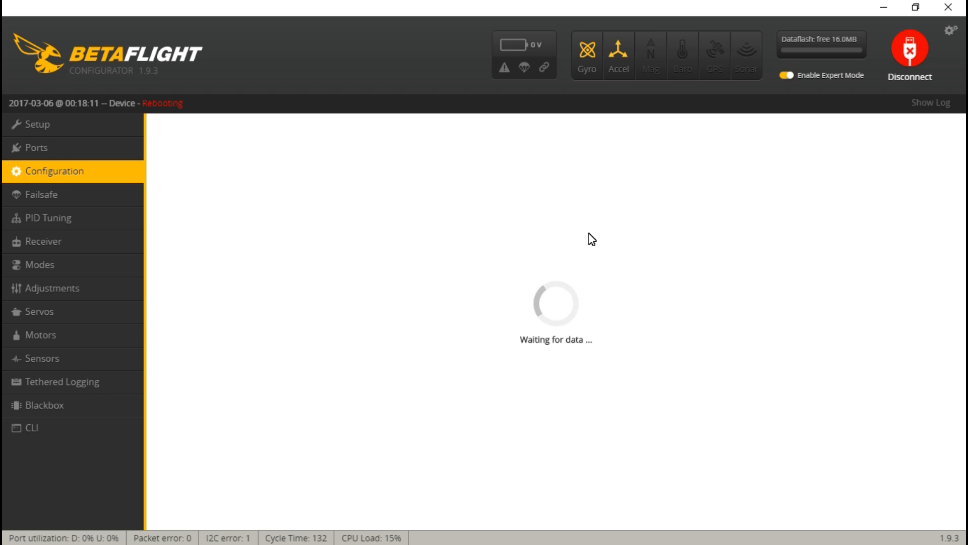
left_click(909, 48)
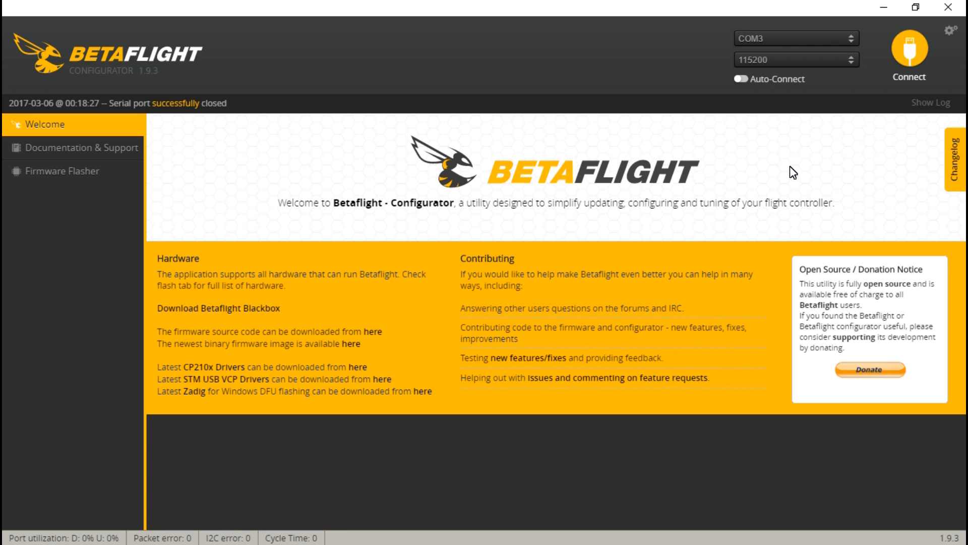
left_click(909, 52)
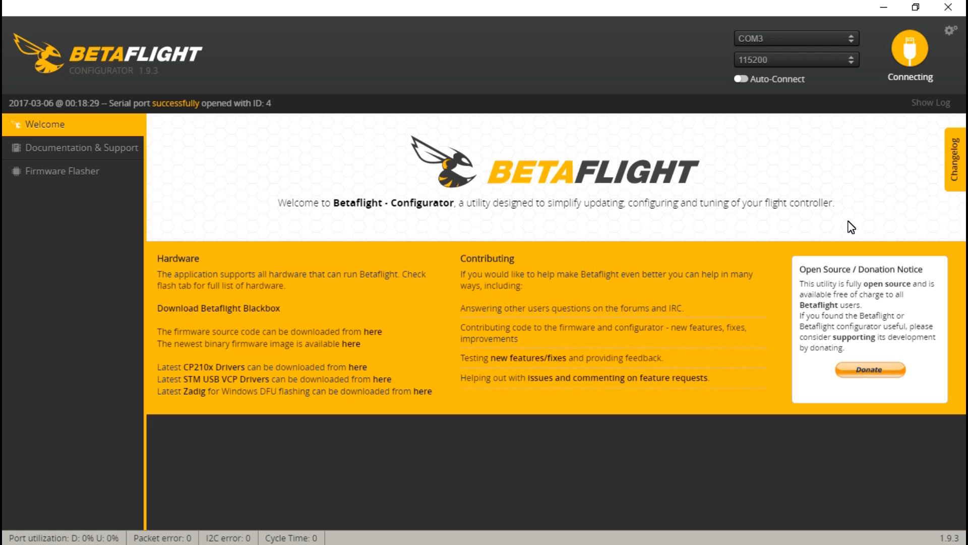
mouse_move(834, 78)
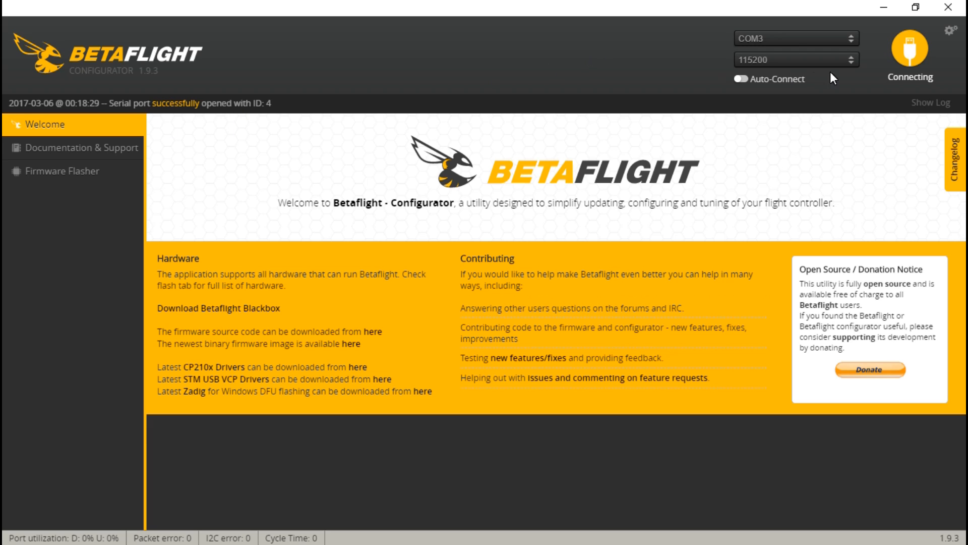
left_click(909, 49)
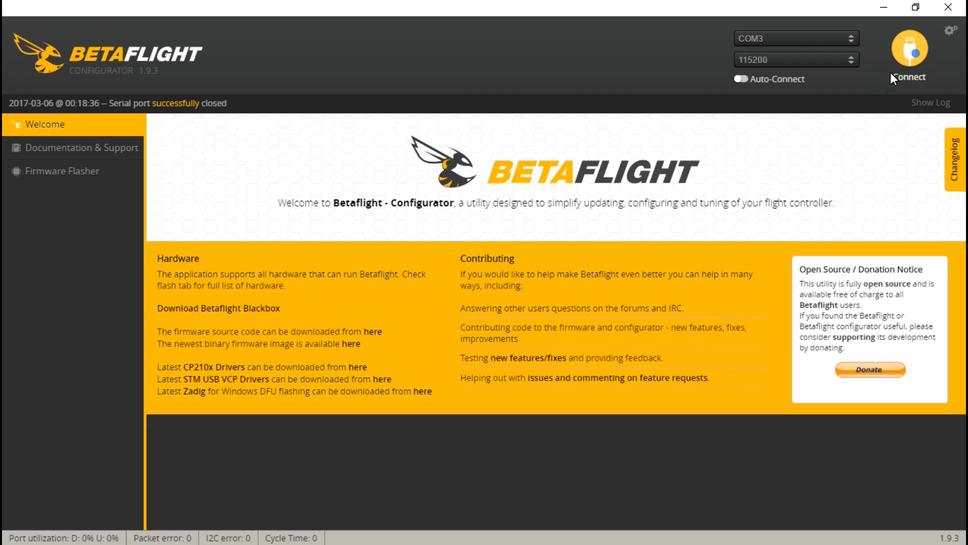
mouse_move(432, 79)
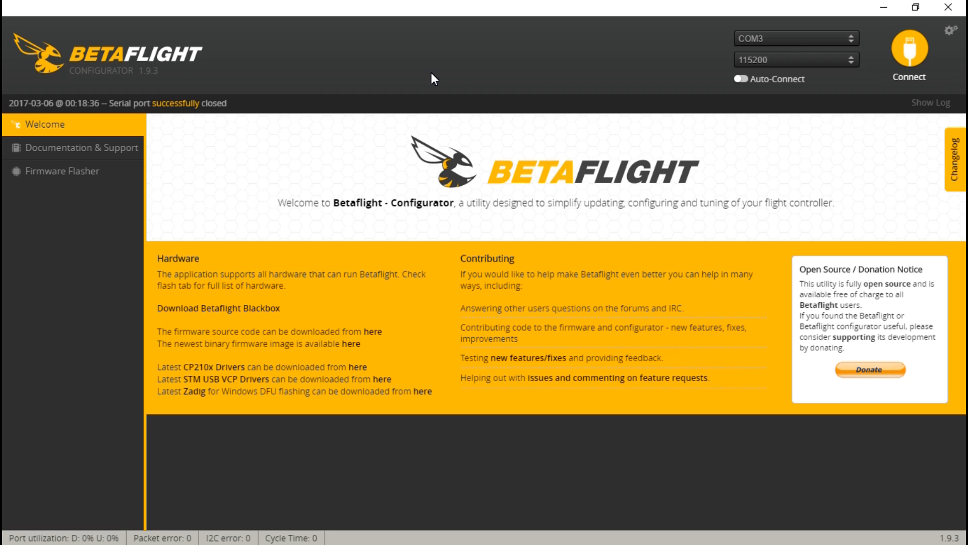
mouse_move(61, 172)
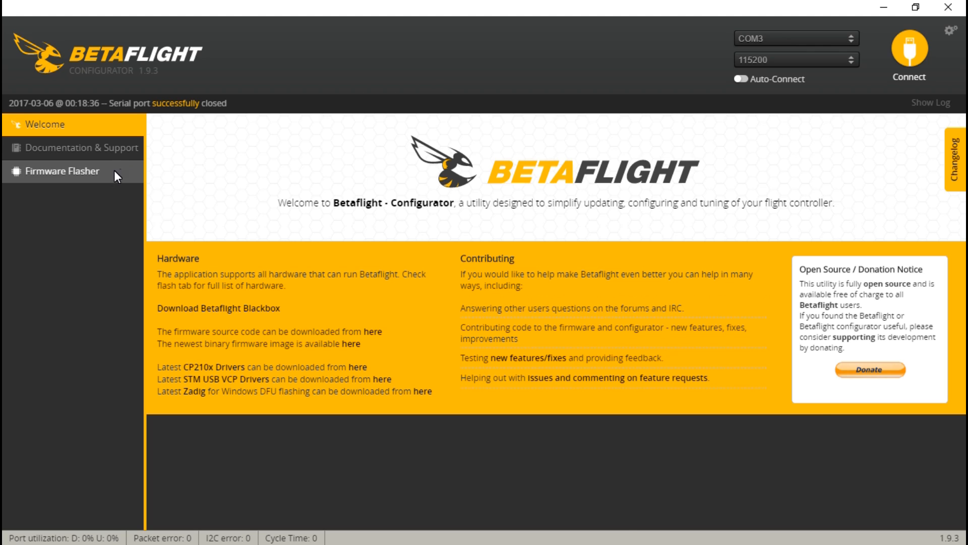
In Firmware Flasher choose the X_RACERSPI target and its 3.1.6 stable version.
left_click(63, 171)
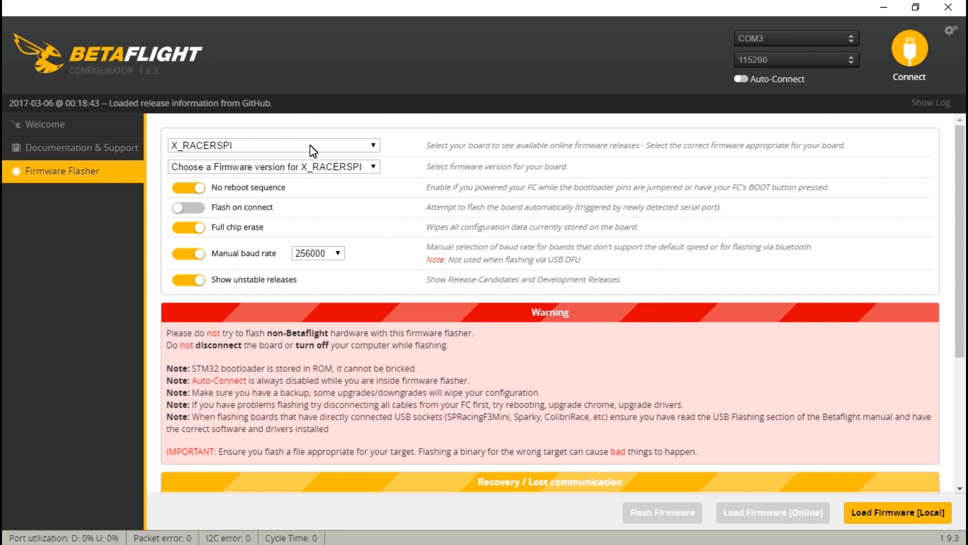
left_click(271, 145)
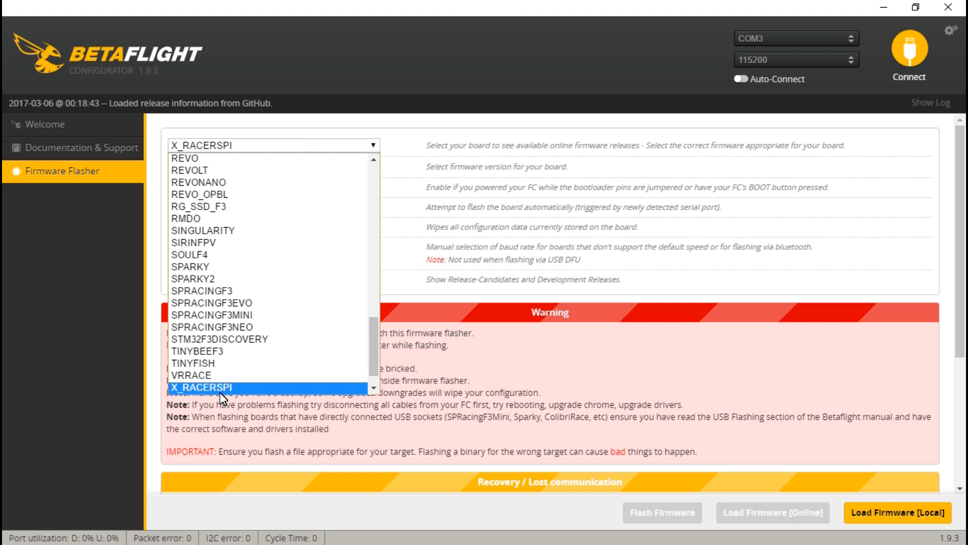
left_click(200, 388)
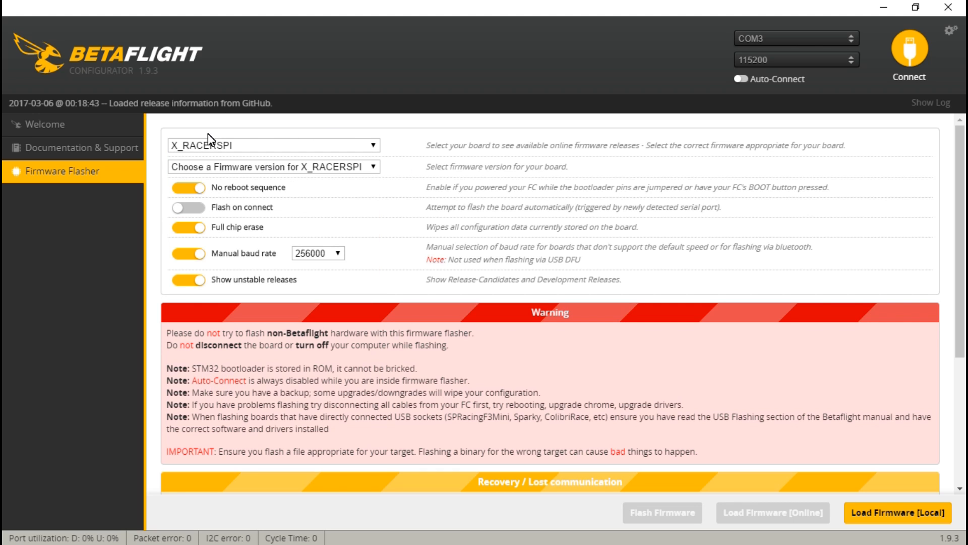
mouse_move(275, 175)
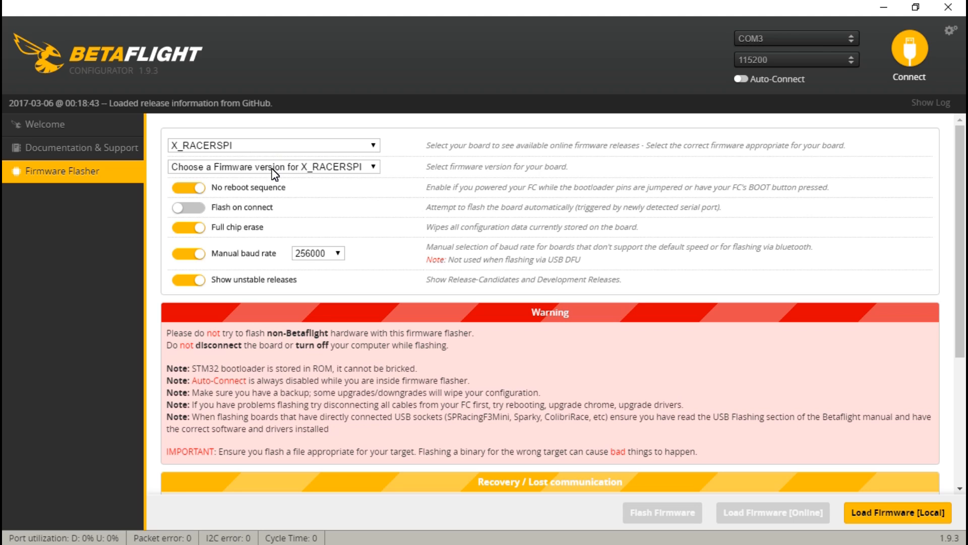
left_click(274, 167)
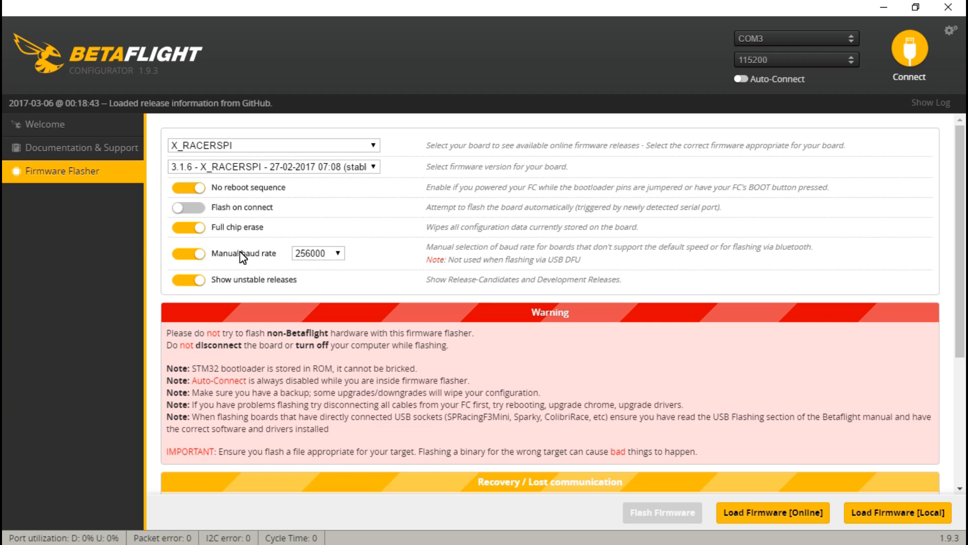
mouse_move(365, 442)
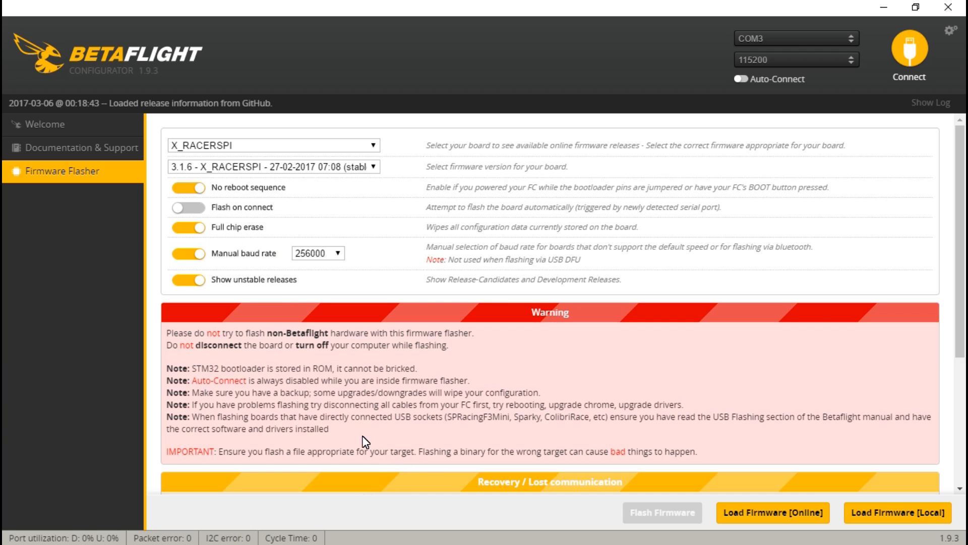
mouse_move(189, 300)
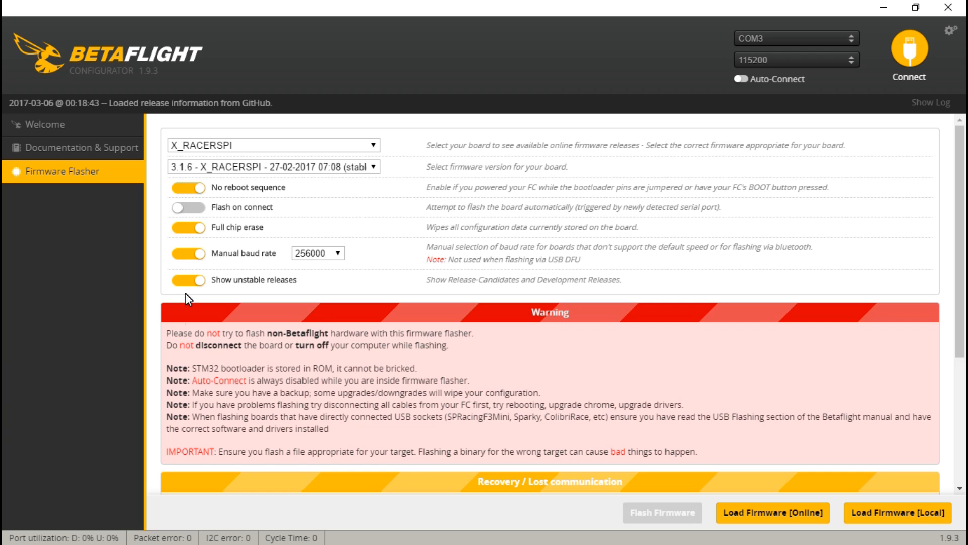
mouse_move(192, 343)
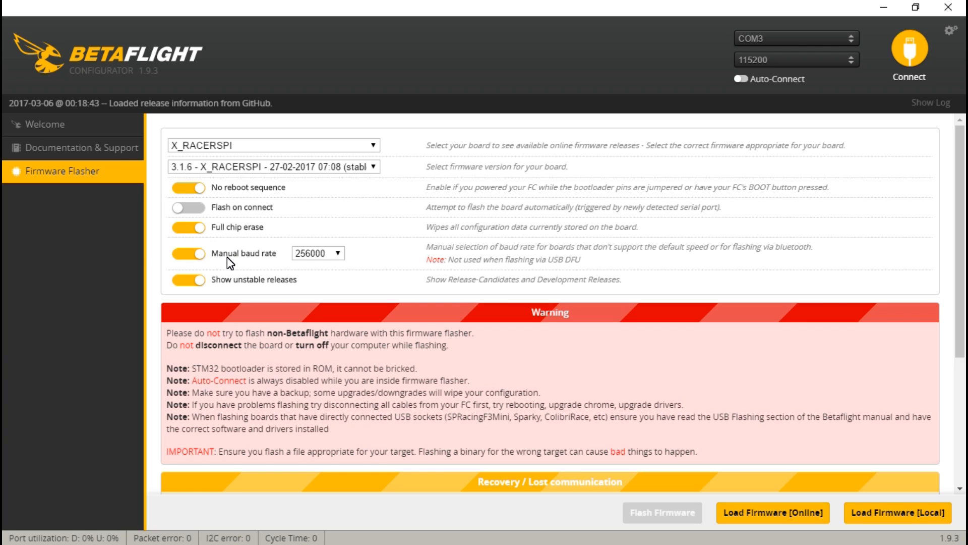
mouse_move(363, 296)
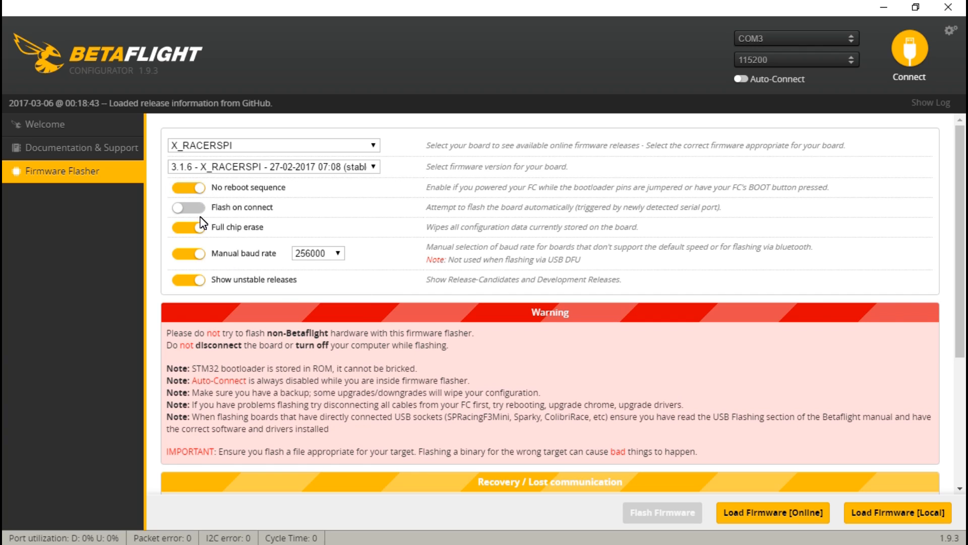
mouse_move(209, 219)
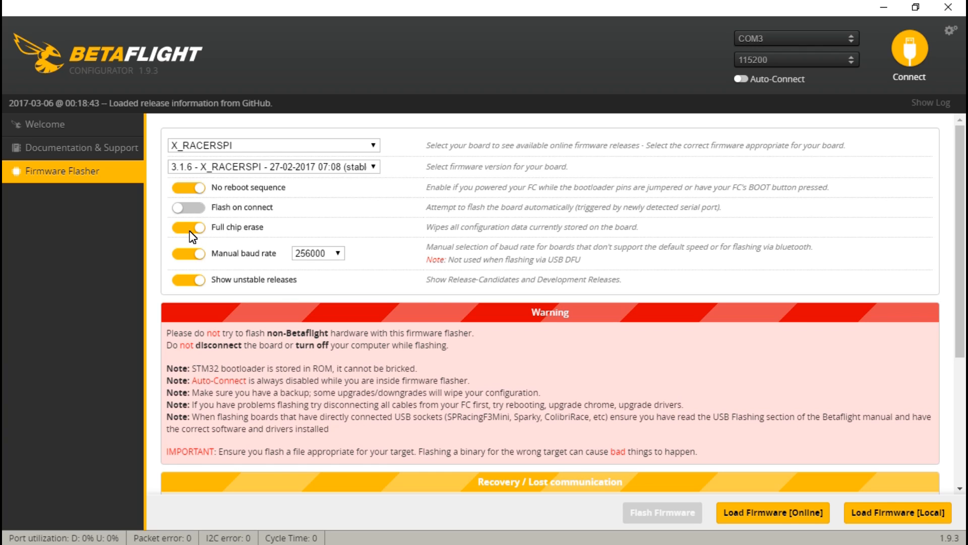
mouse_move(299, 259)
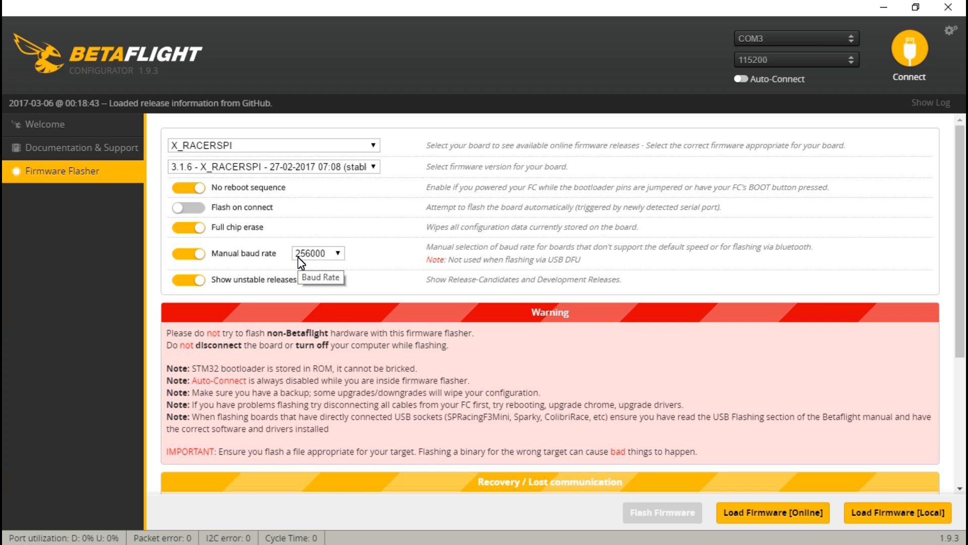
mouse_move(609, 442)
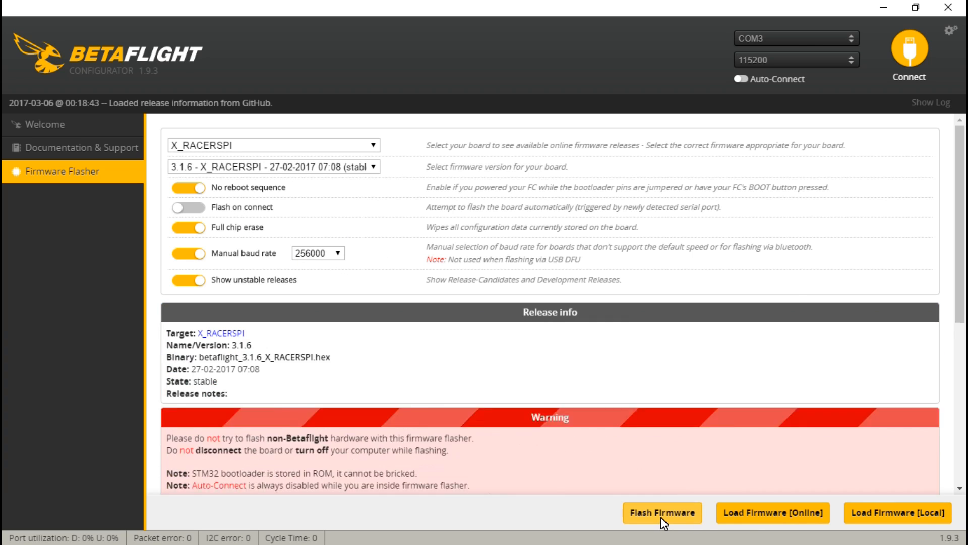
Flash the firmware, reselect COM3 after the bootloader failure, flash again successfully and return to Welcome.
left_click(662, 513)
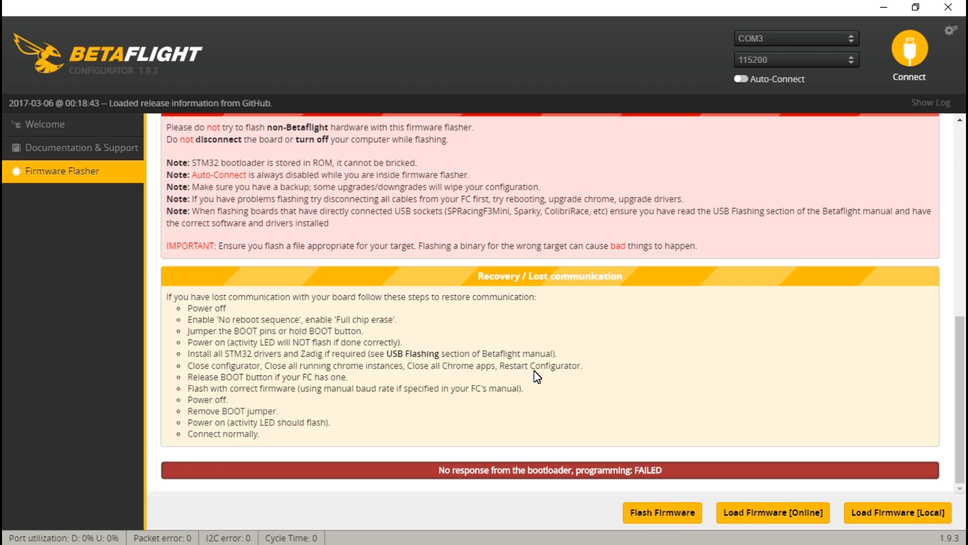
left_click(796, 38)
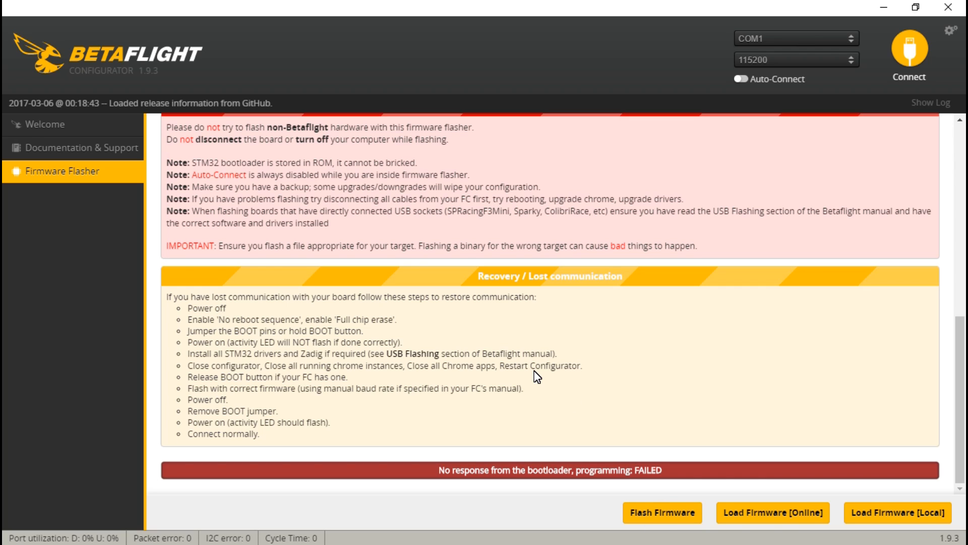
left_click(794, 38)
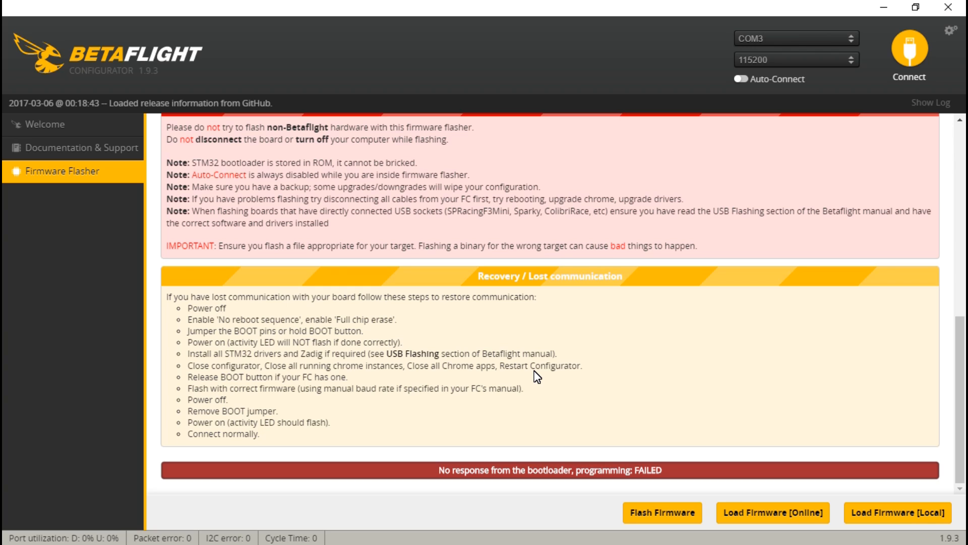
mouse_move(217, 172)
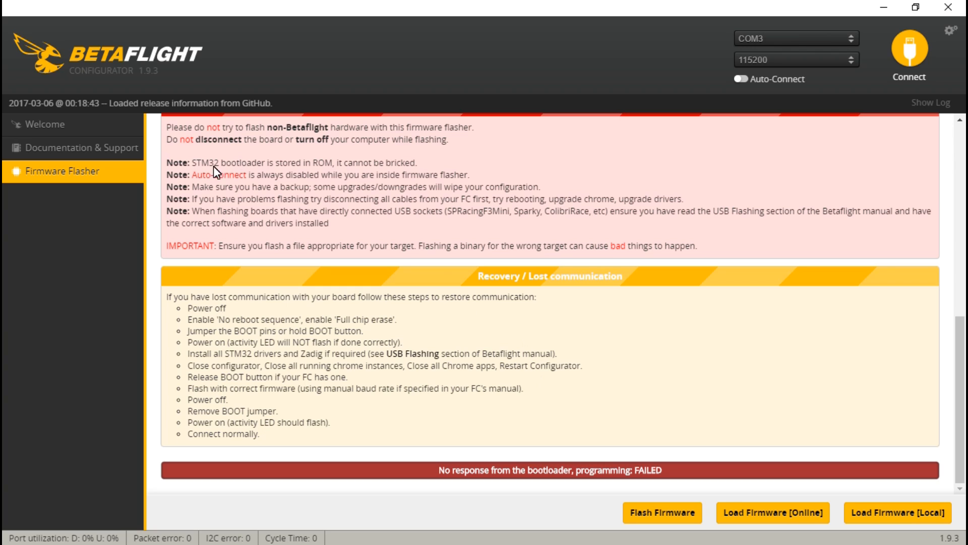
left_click(661, 513)
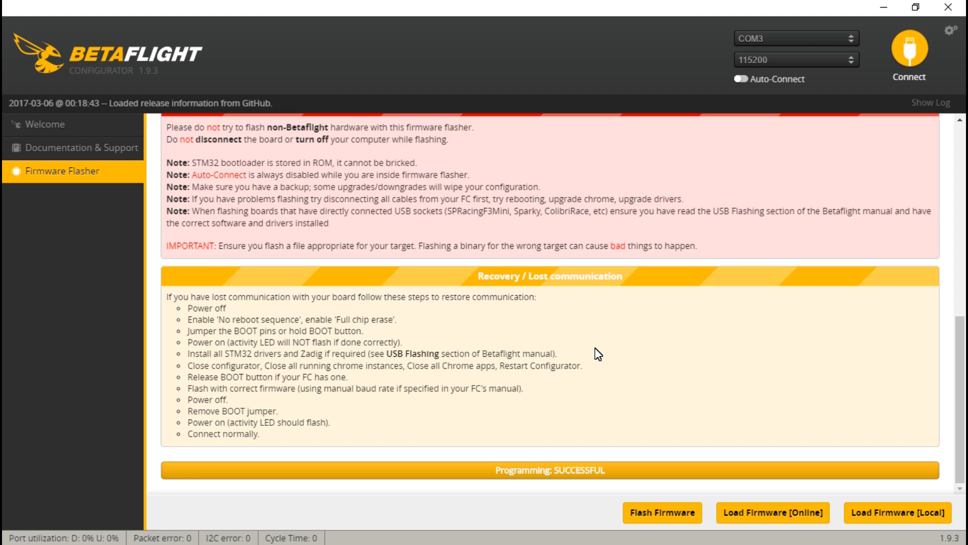
left_click(44, 124)
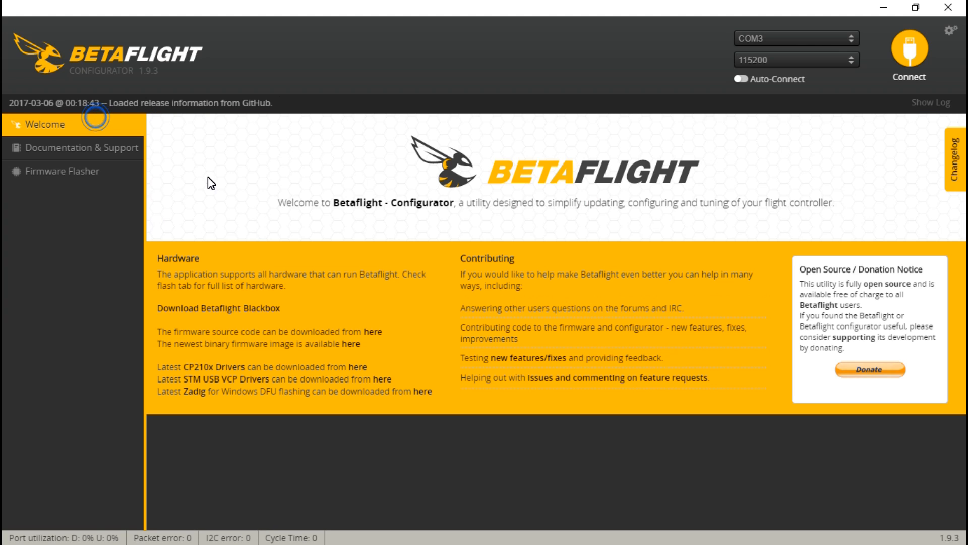
Connect to the reflashed board to see its Setup data, then disconnect.
left_click(796, 39)
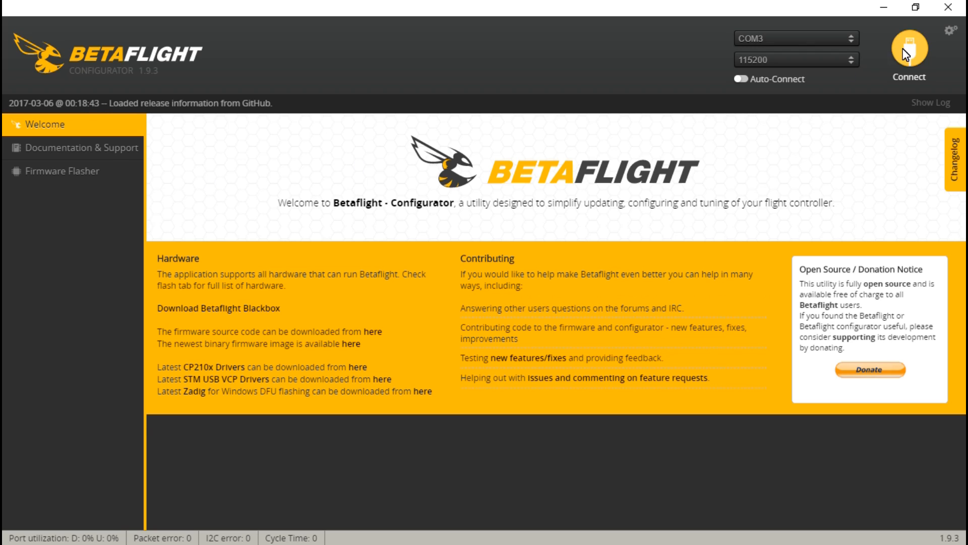
left_click(909, 51)
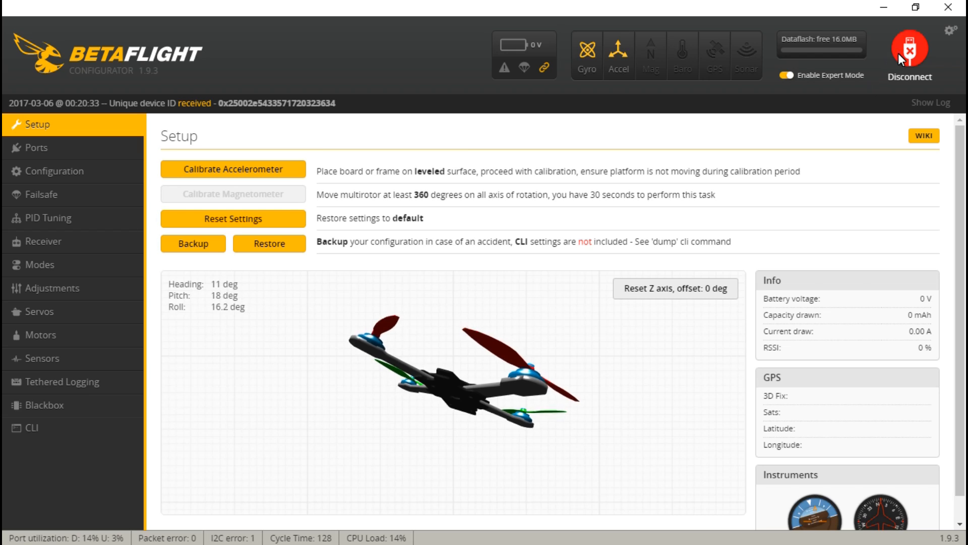
left_click(909, 48)
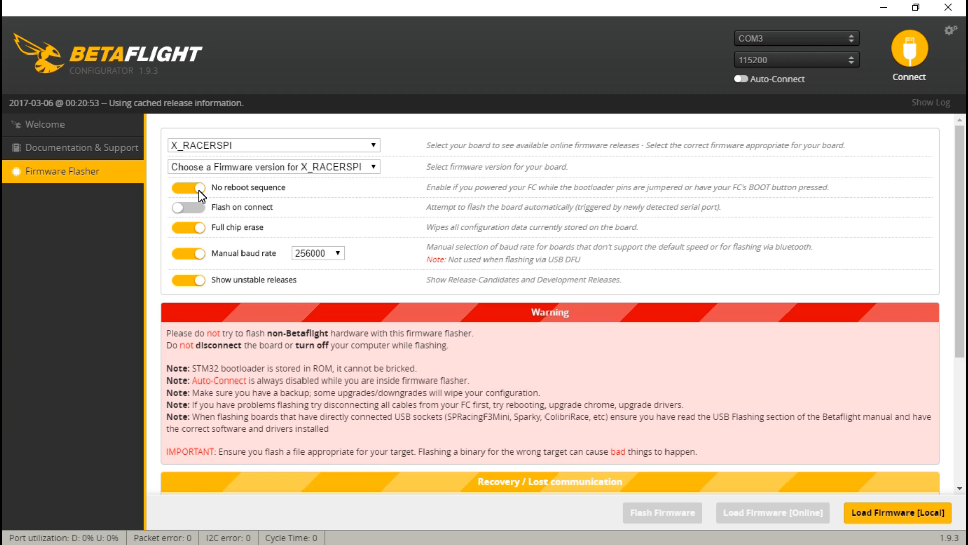
mouse_move(542, 243)
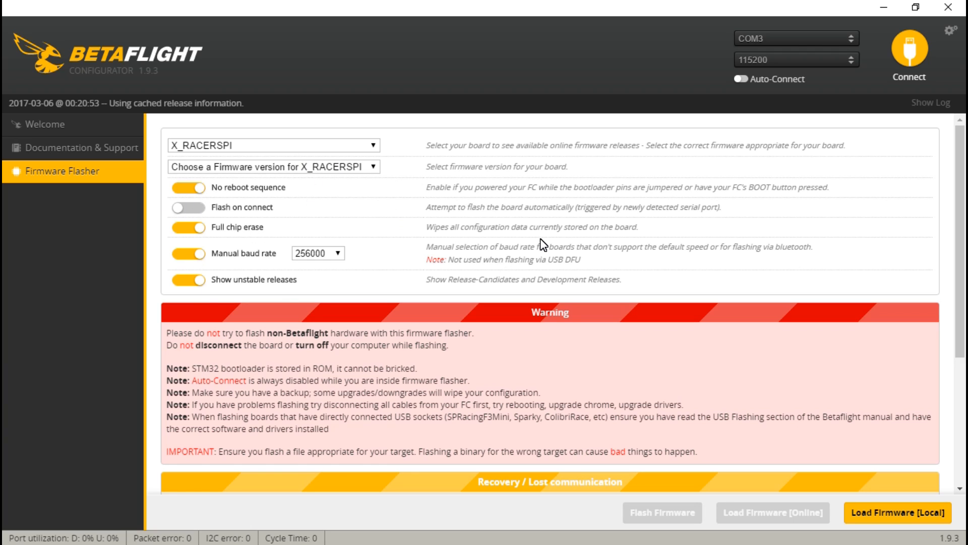
mouse_move(595, 257)
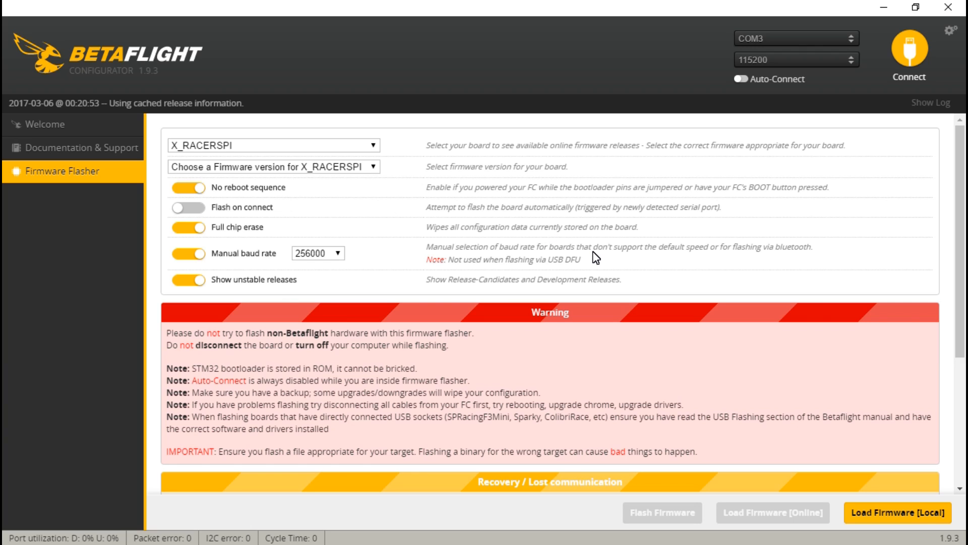
mouse_move(520, 218)
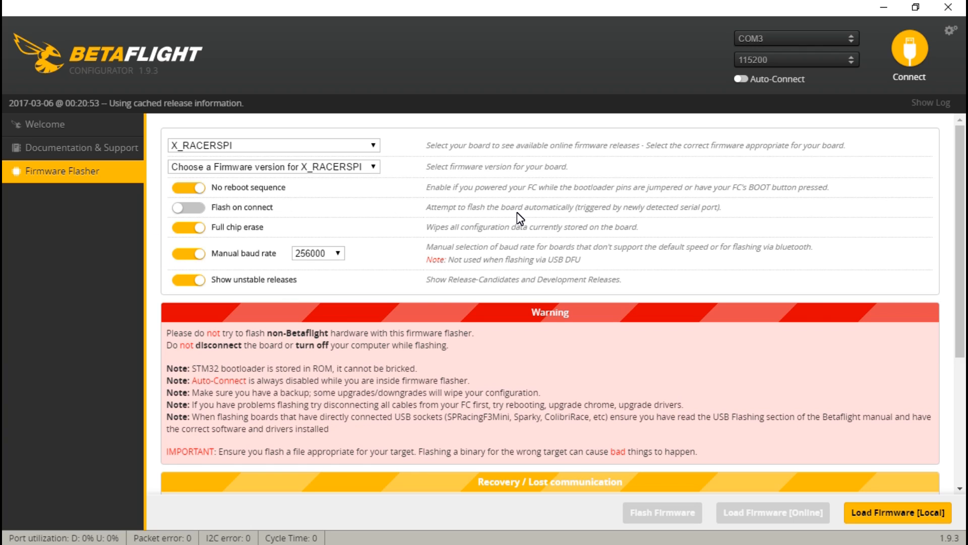
left_click(795, 38)
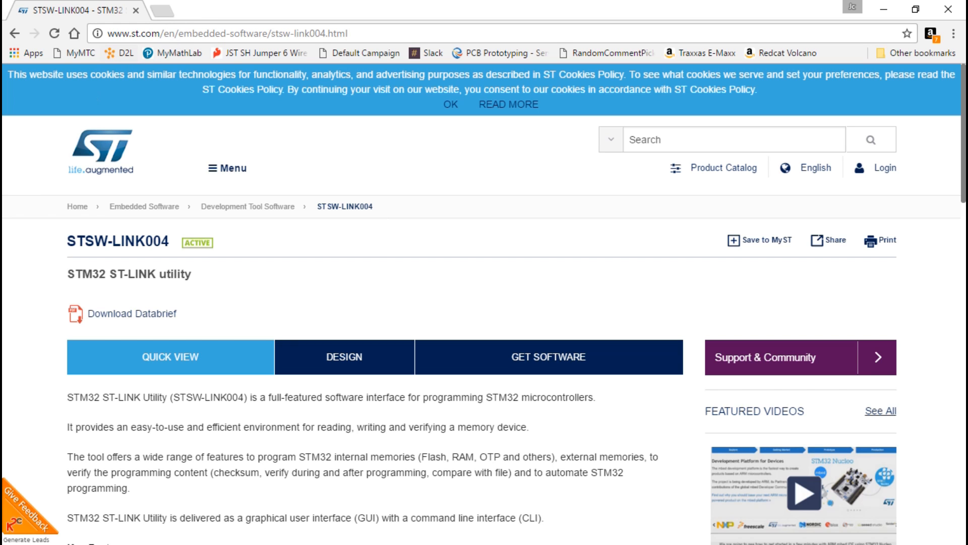
Scroll the STSW-LINK004 page down to the Get Software section listing version 4.0.0.
scroll("down", 3)
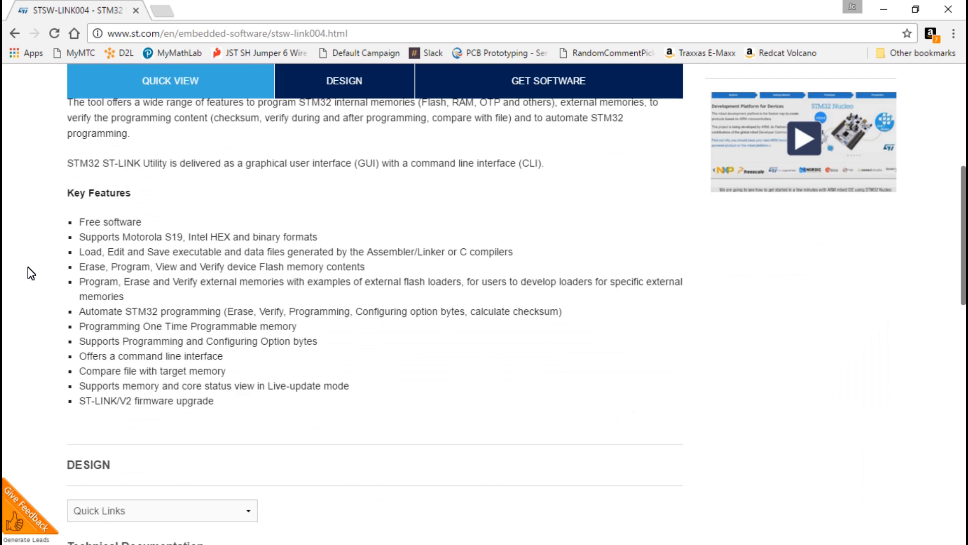
scroll("down", 3)
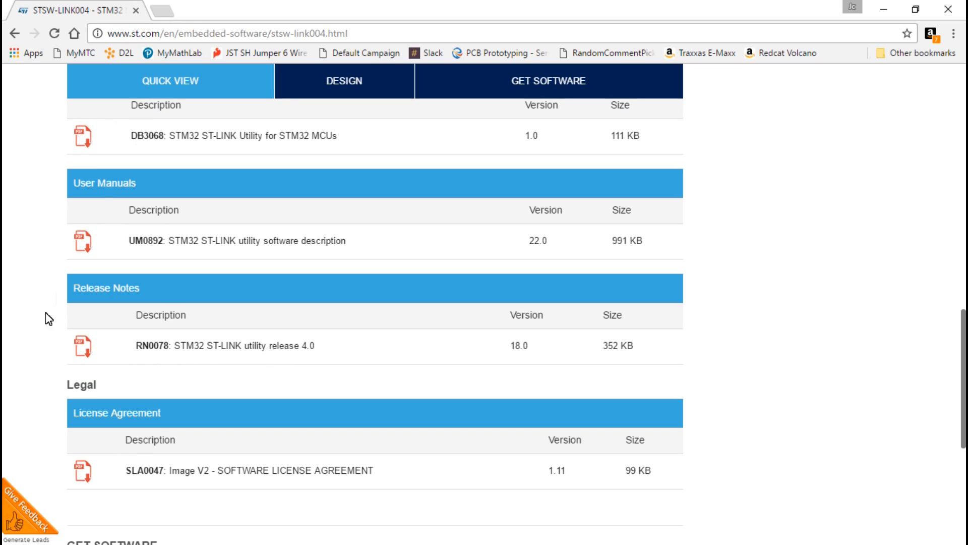
scroll("down", 3)
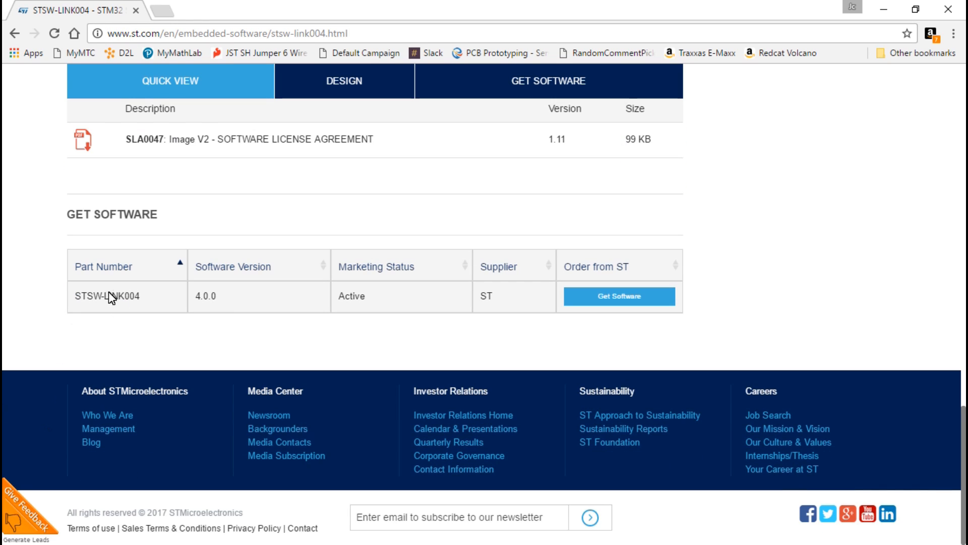
mouse_move(736, 300)
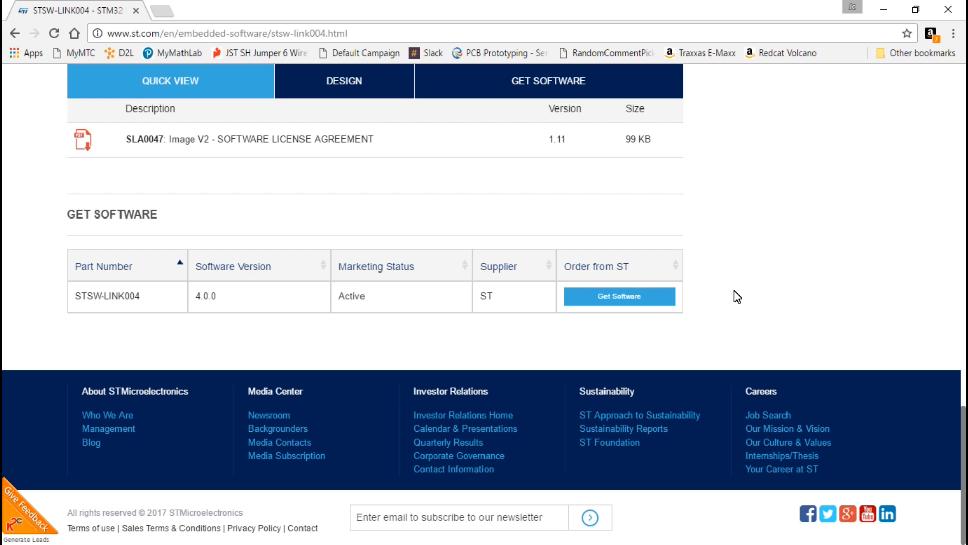
mouse_move(889, 76)
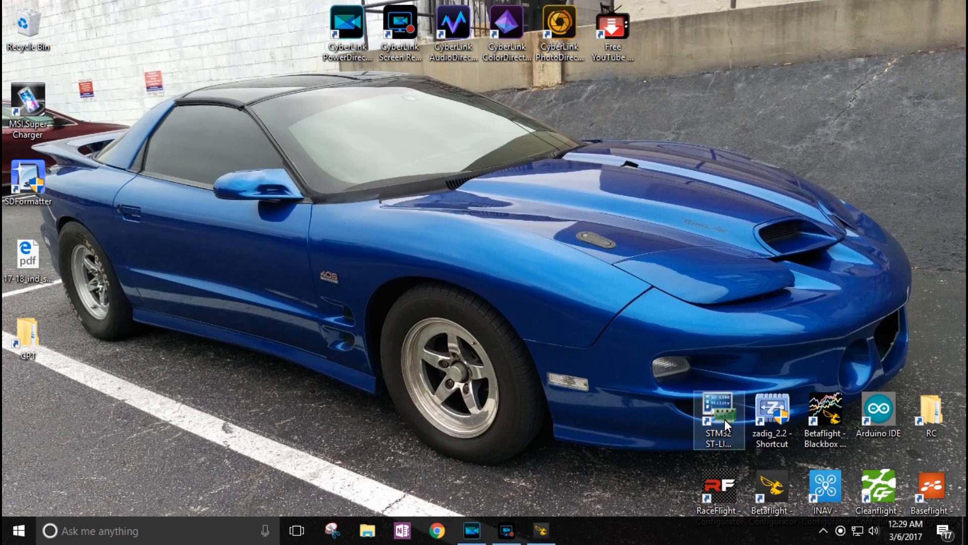
Launch STM32 ST-LINK Utility, connect to the STM32F303 and erase its flash.
double_click(717, 420)
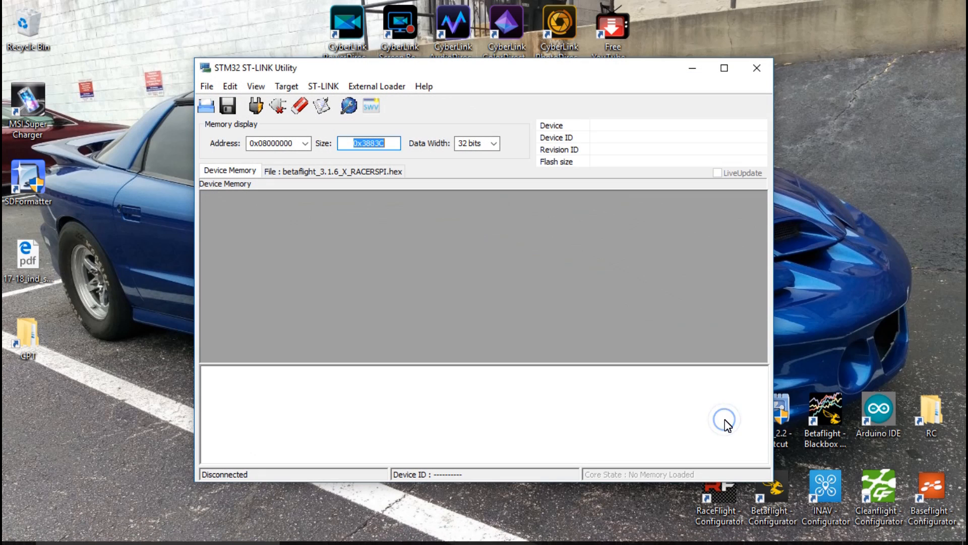
mouse_move(292, 224)
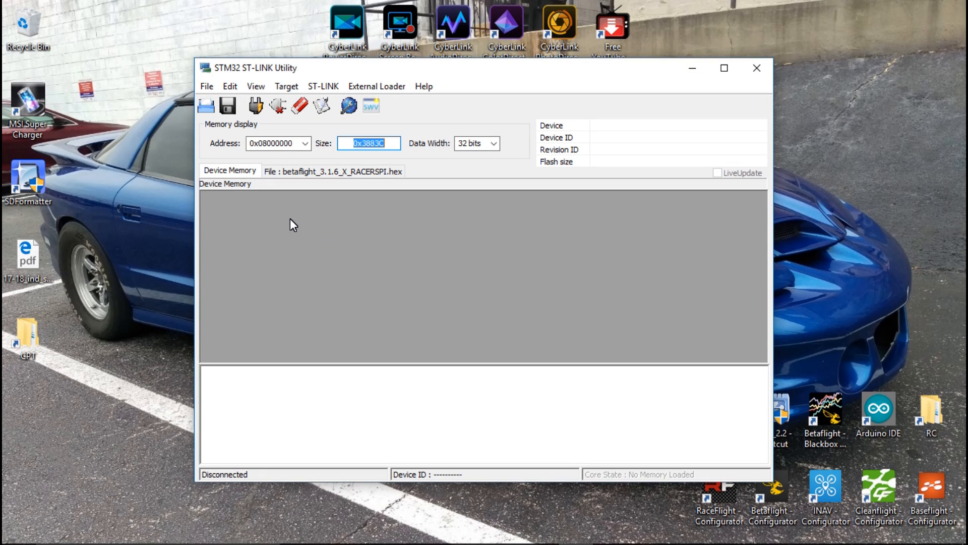
mouse_move(291, 102)
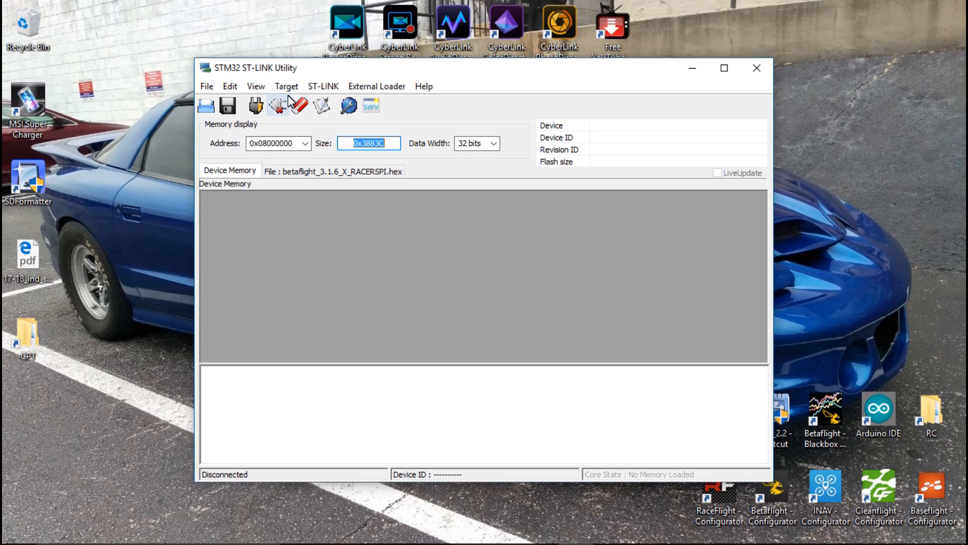
left_click(286, 86)
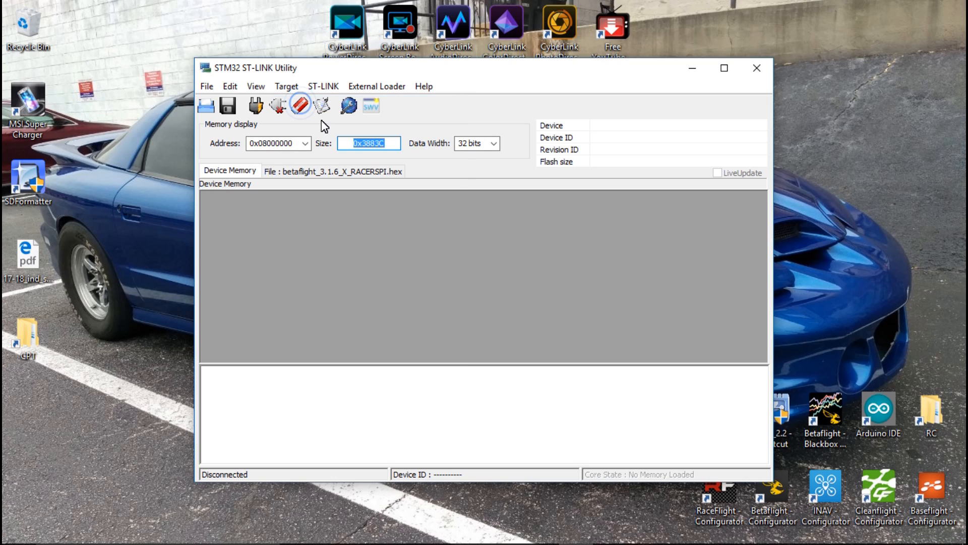
left_click(348, 105)
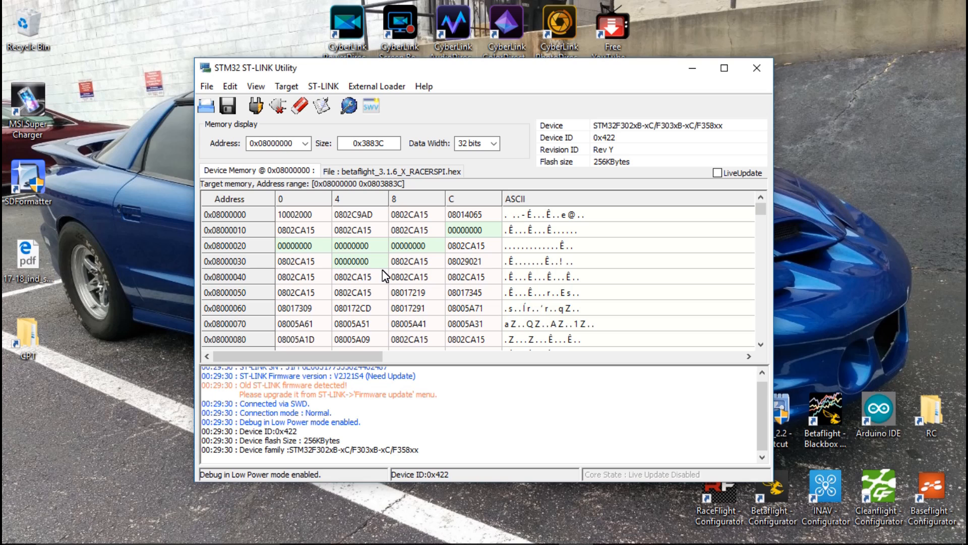
mouse_move(418, 326)
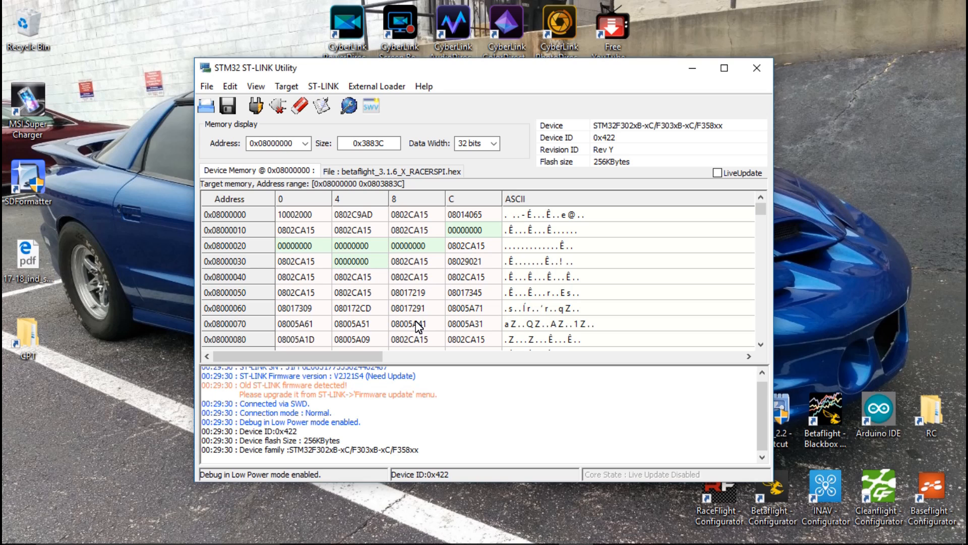
mouse_move(320, 223)
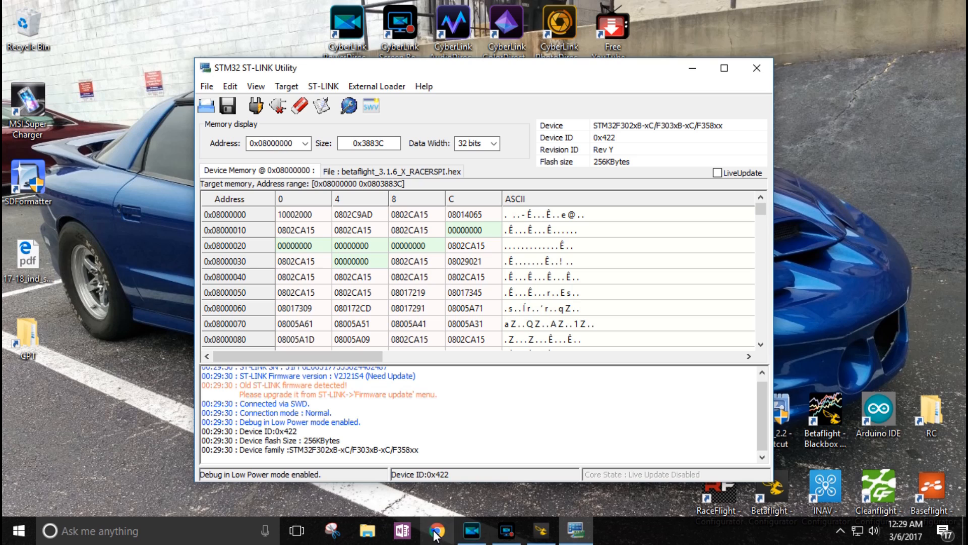
Search the web for 'betaflight hex file' and open the GitHub releases result.
left_click(435, 529)
type("bet")
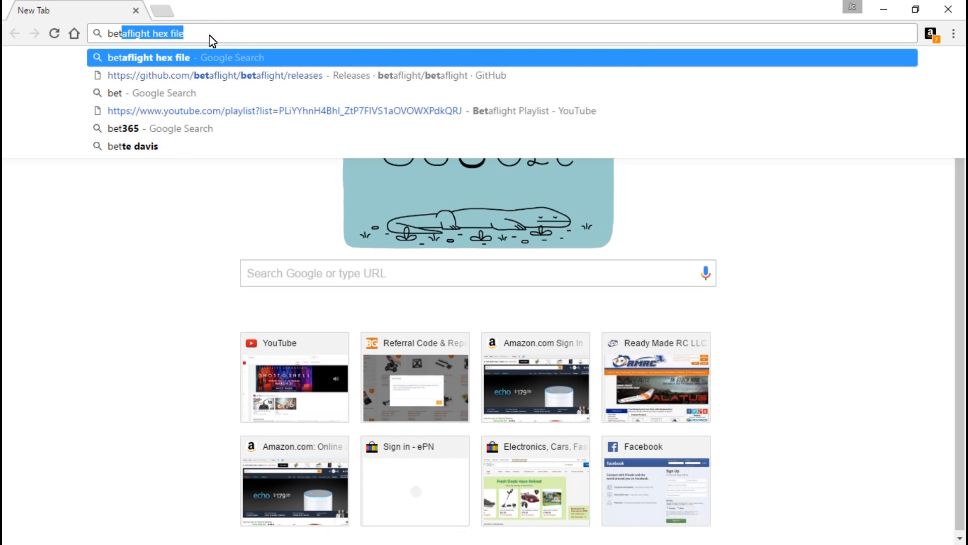
key("Return")
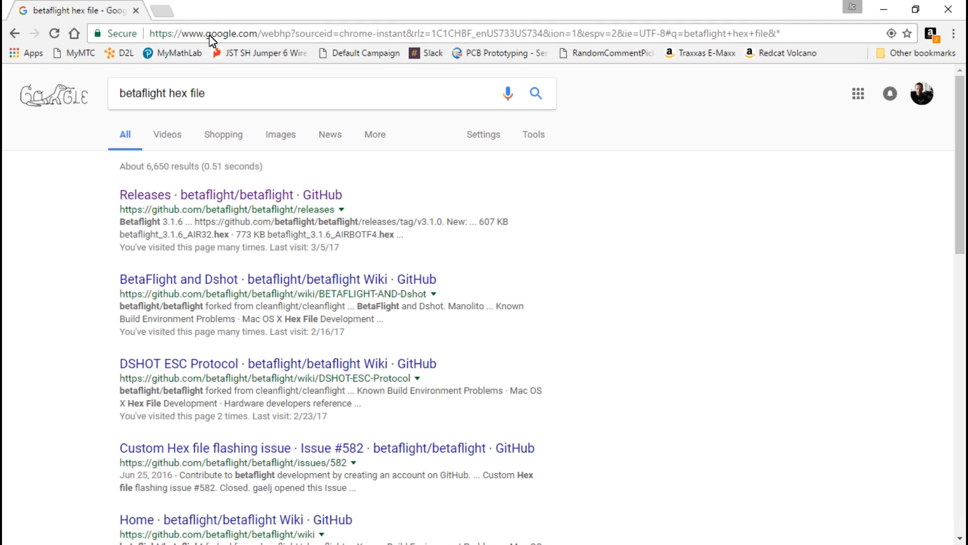
left_click(218, 195)
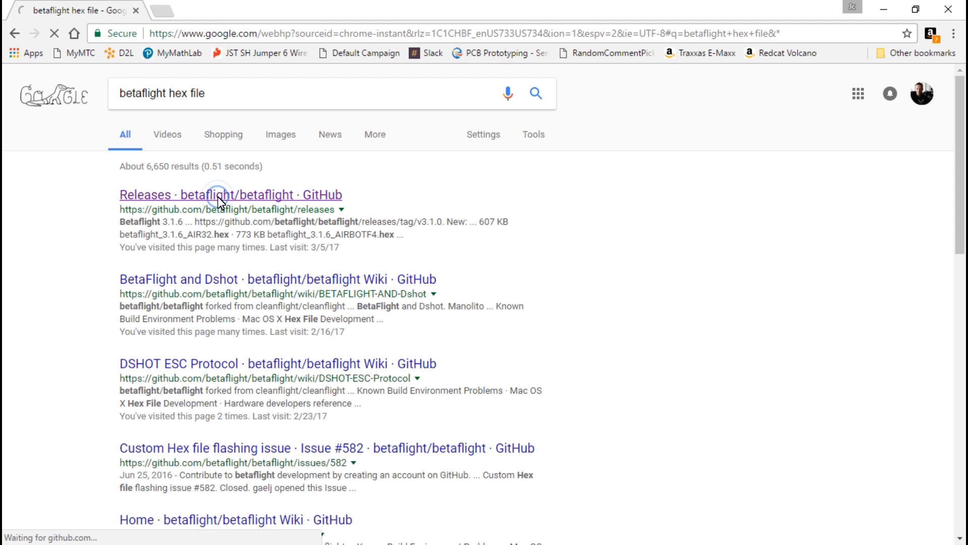
left_click(230, 195)
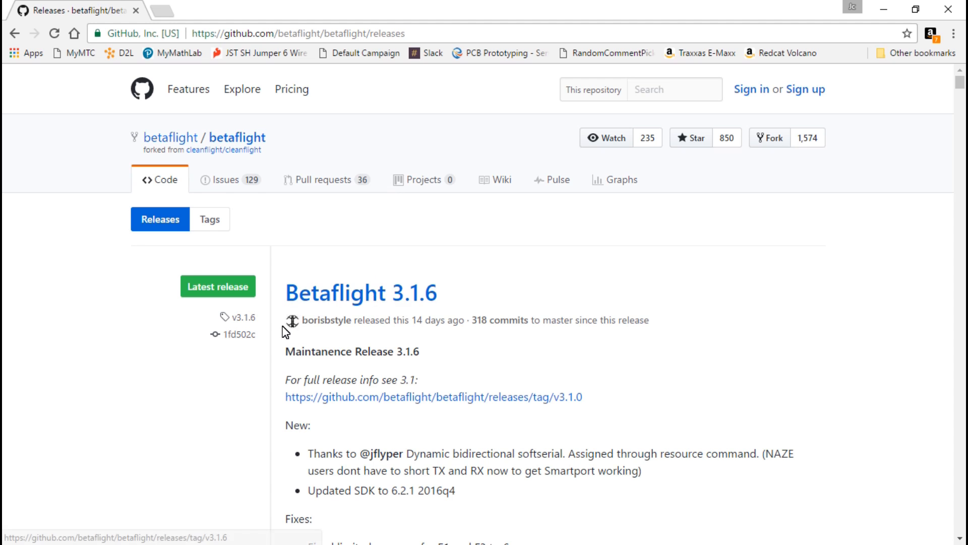
Scroll the Betaflight 3.1.6 release assets to betaflight_3.1.6_X_RACERSPI.hex.
scroll("down", 3)
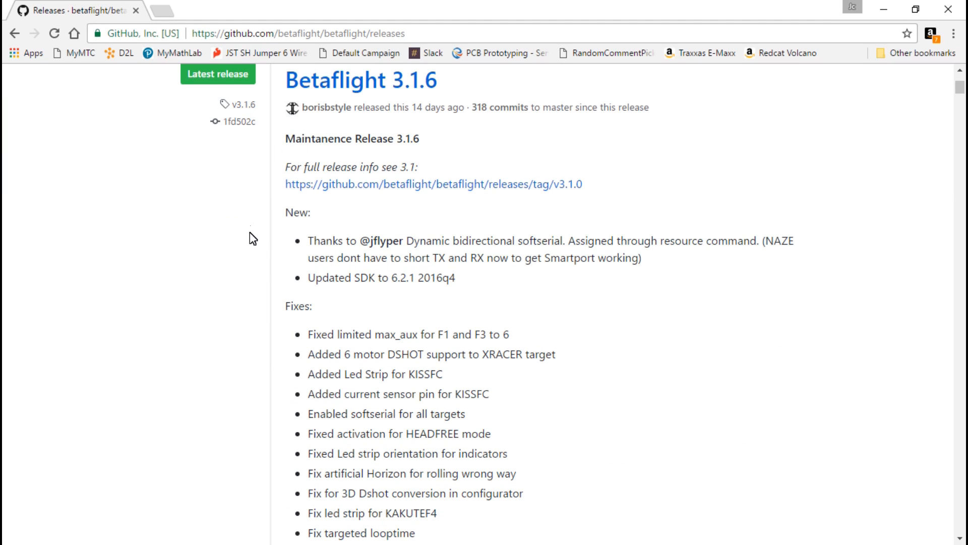
scroll("up", 3)
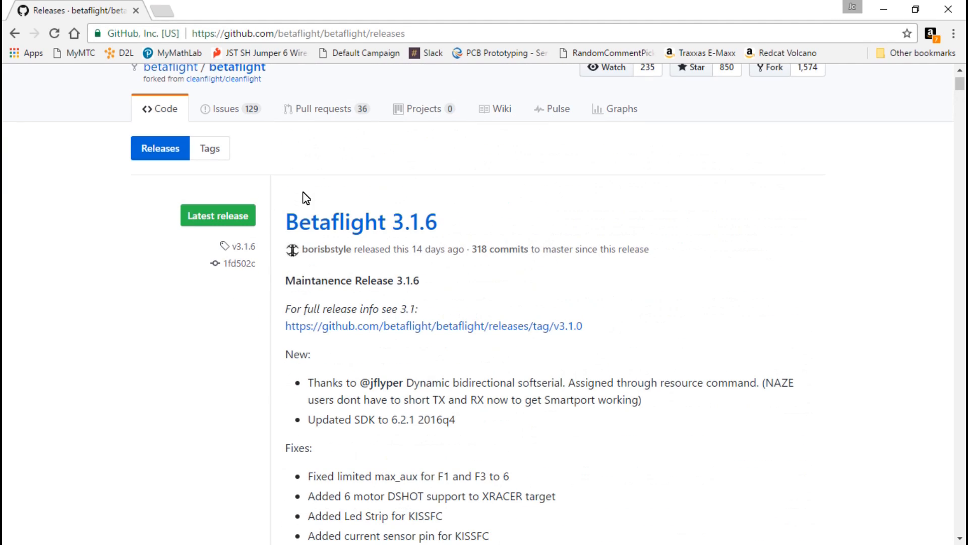
mouse_move(337, 224)
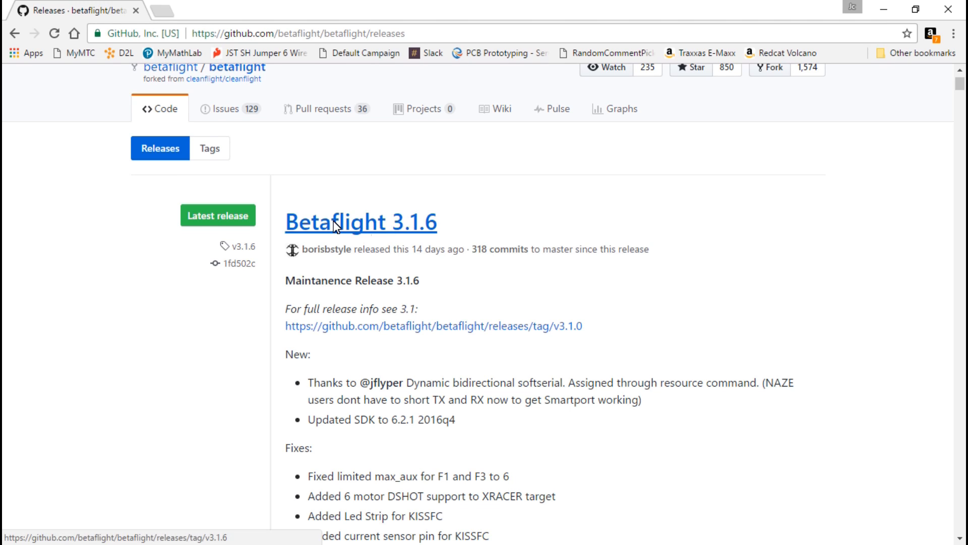
mouse_move(333, 214)
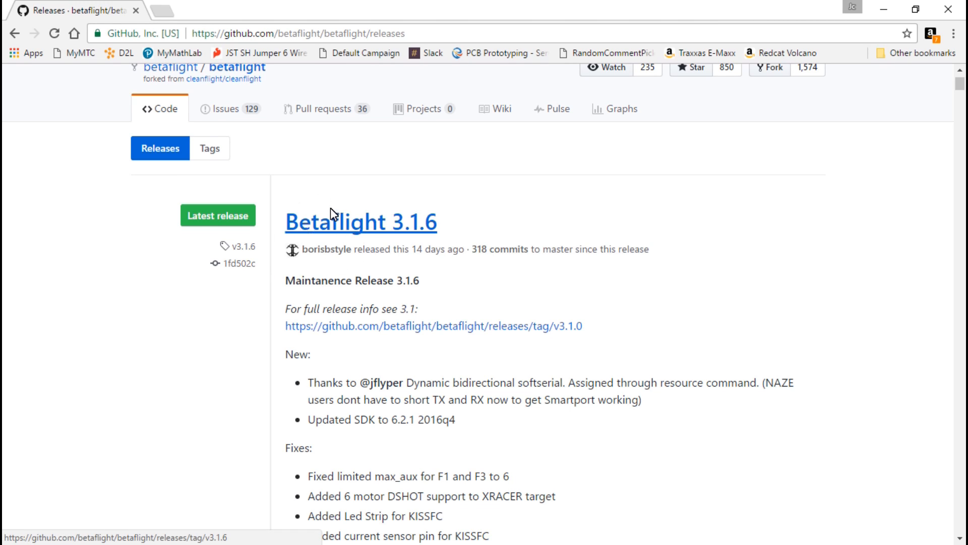
mouse_move(274, 326)
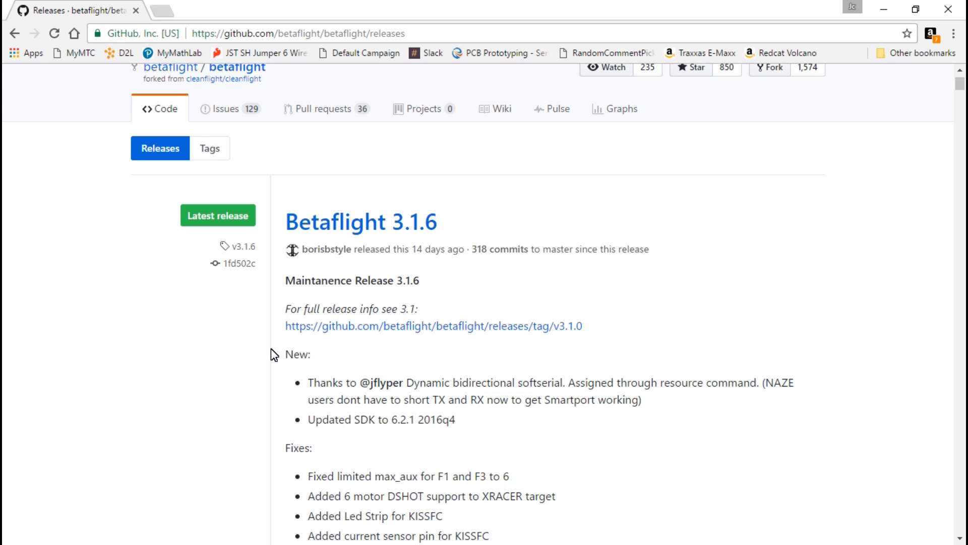
scroll("down", 3)
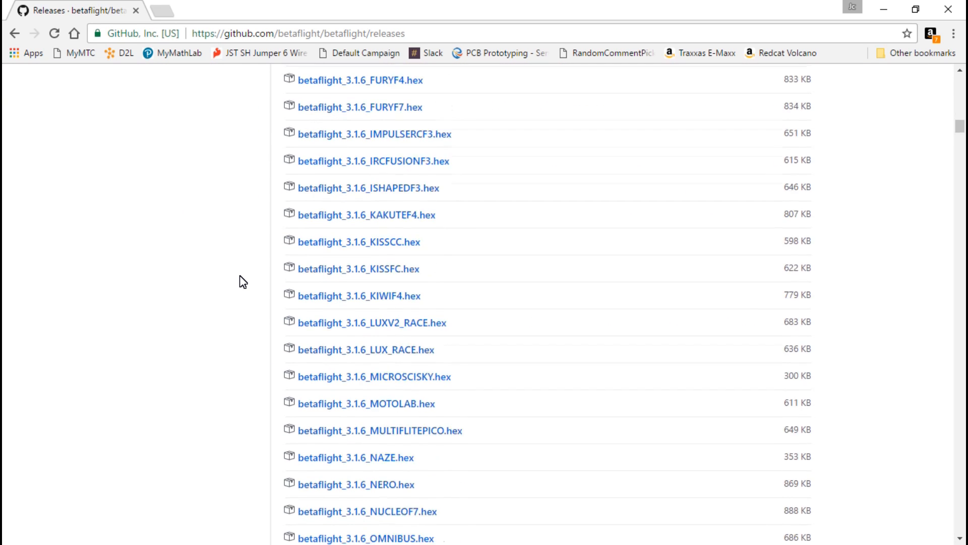
scroll("down", 3)
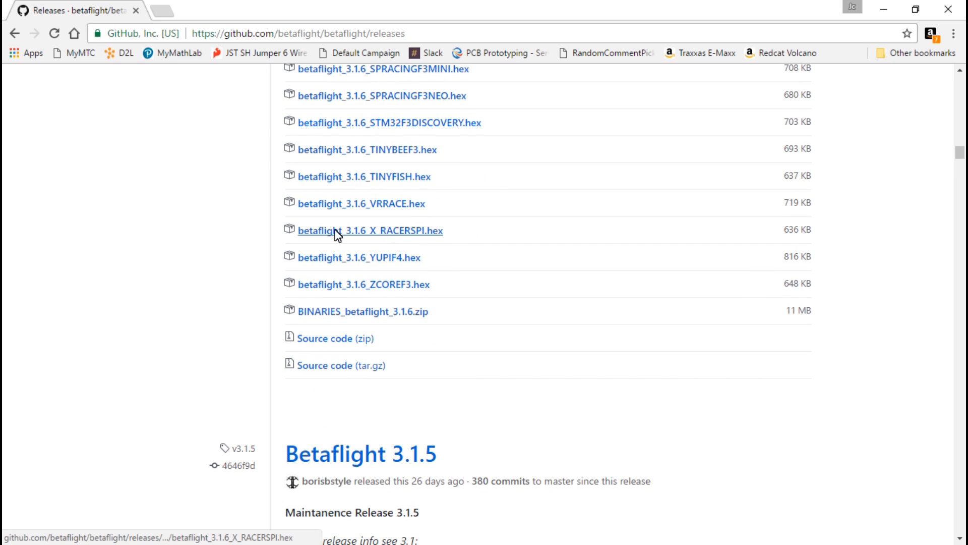
mouse_move(398, 241)
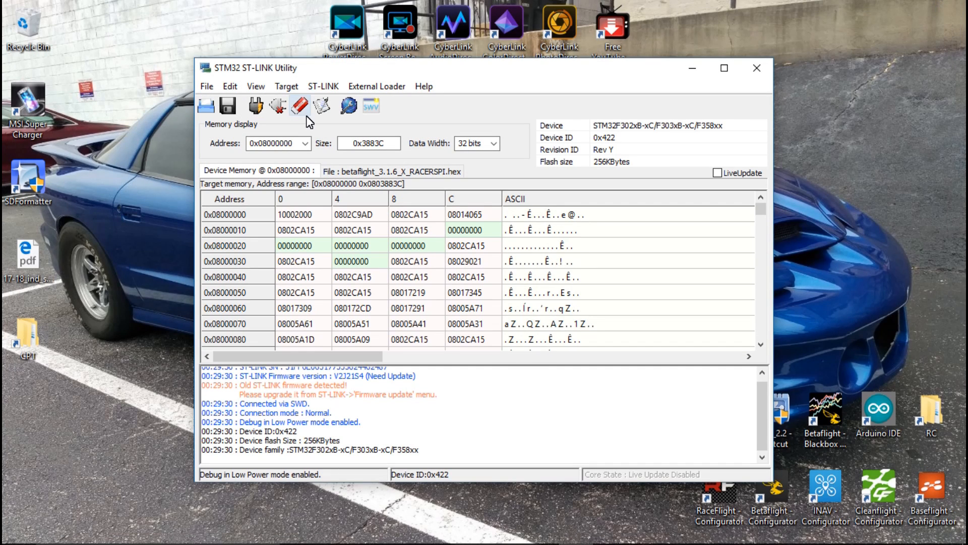
mouse_move(206, 106)
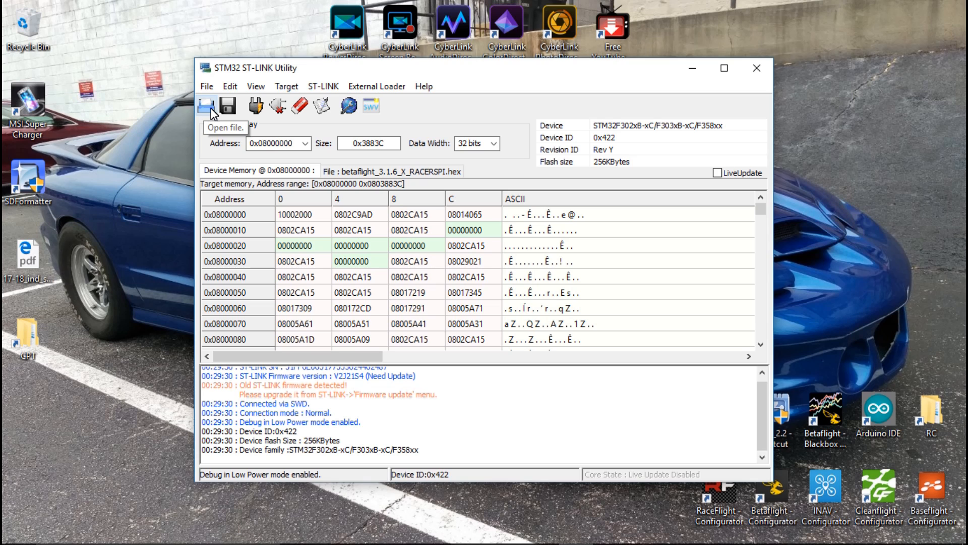
Load betaflight_3.1.6_X_RACERSPI.hex and choose Target > Program & Verify.
left_click(206, 106)
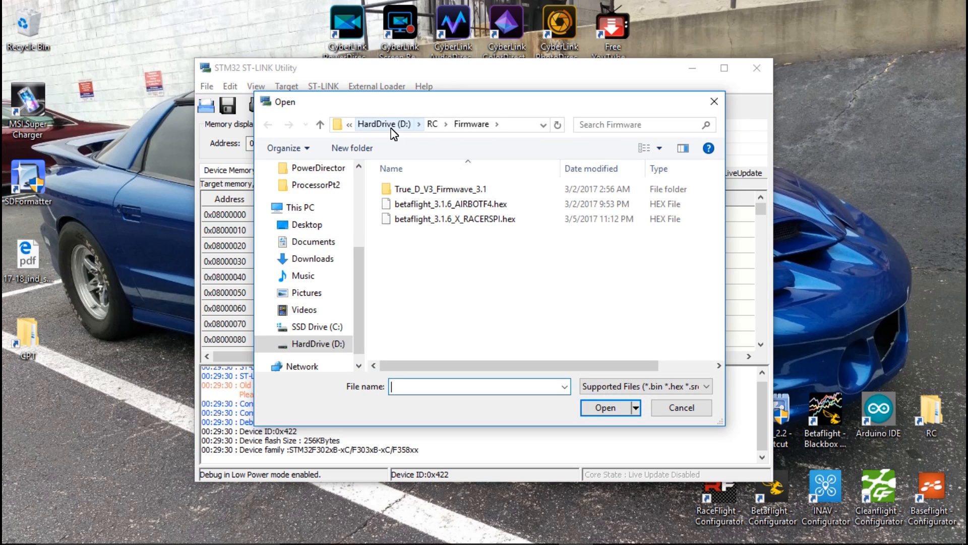
mouse_move(460, 154)
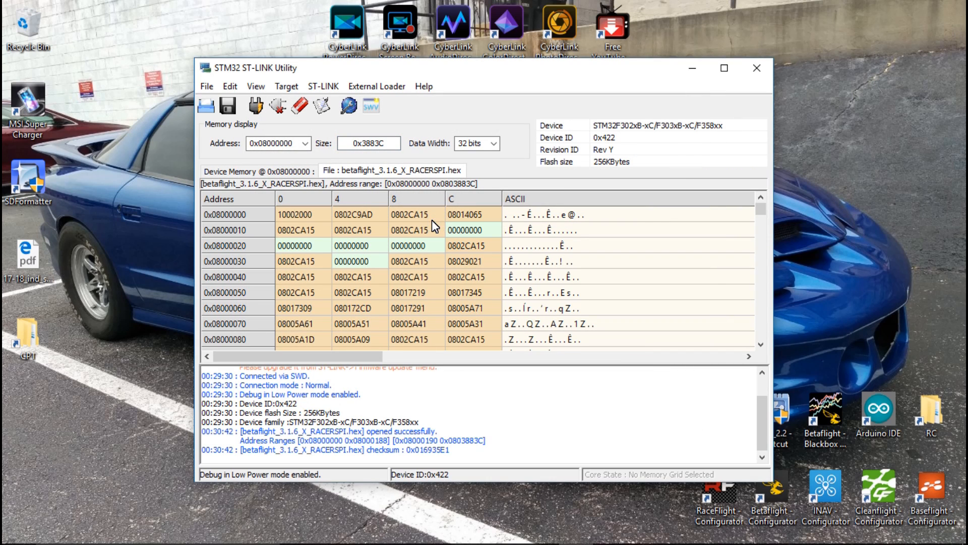
left_click(285, 86)
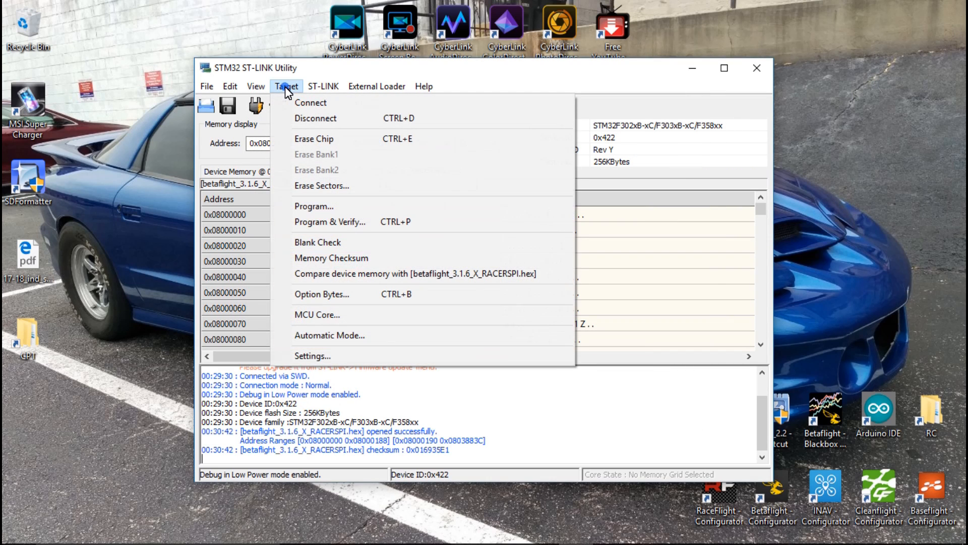
left_click(330, 221)
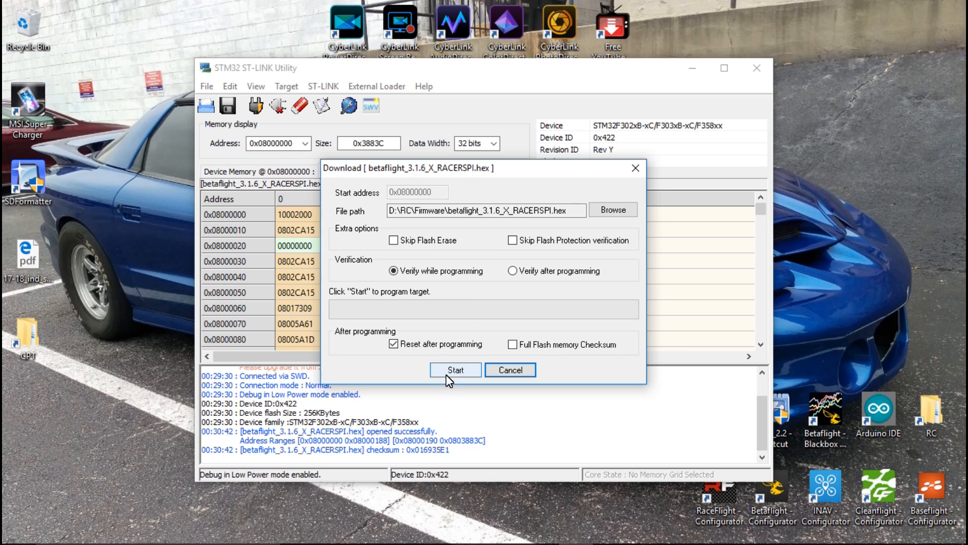
Start programming the hex to the board until verification reports OK.
left_click(455, 371)
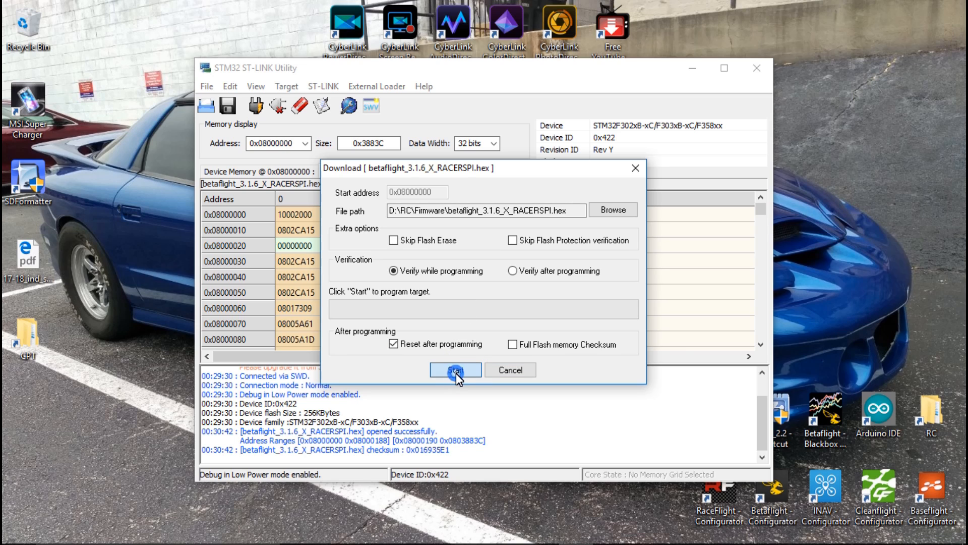
mouse_move(469, 412)
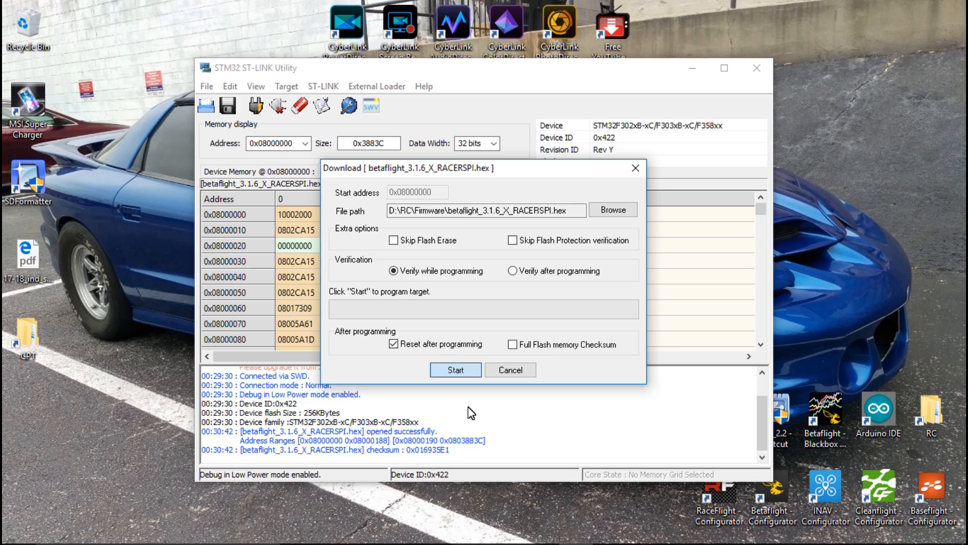
left_click(455, 369)
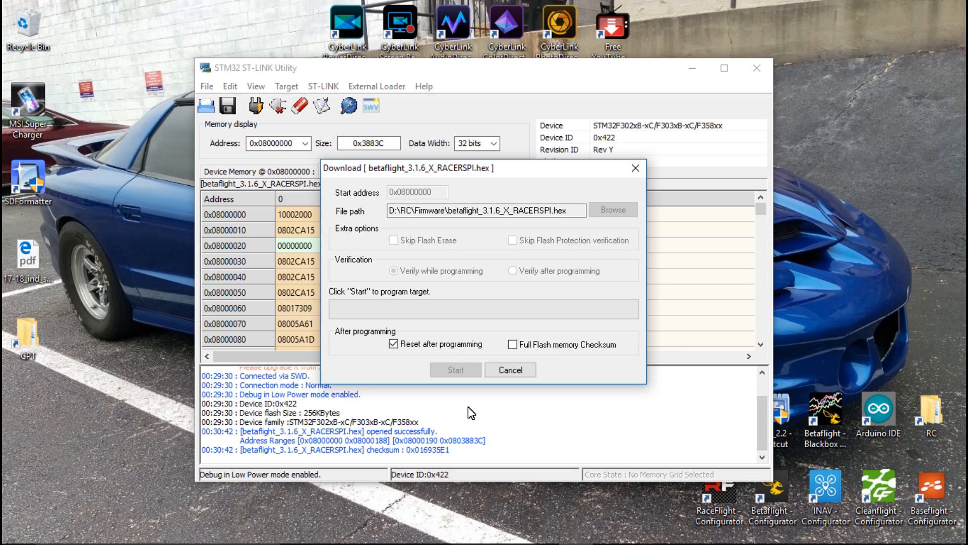
left_click(455, 369)
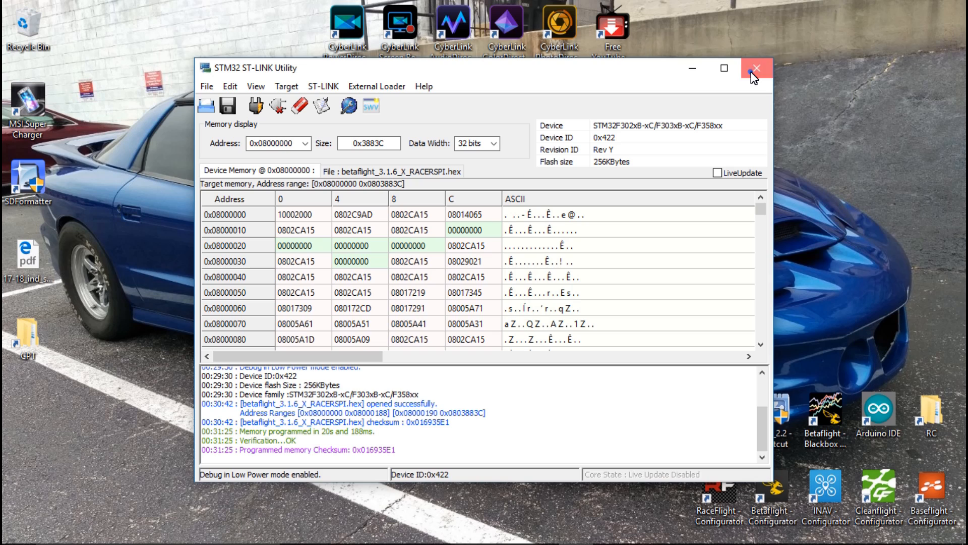
Connect to the reflashed flight controller, view its live Setup overview, then disconnect.
left_click(755, 68)
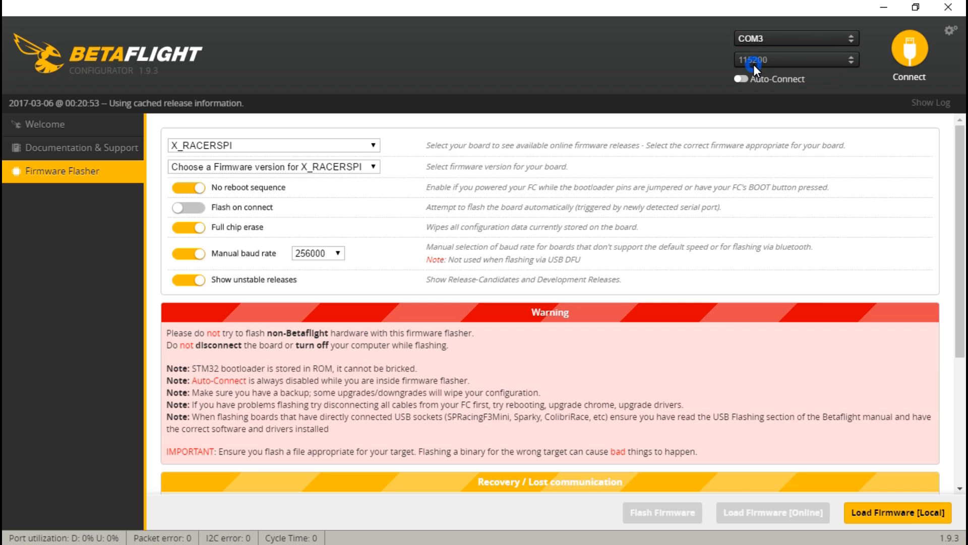
left_click(908, 53)
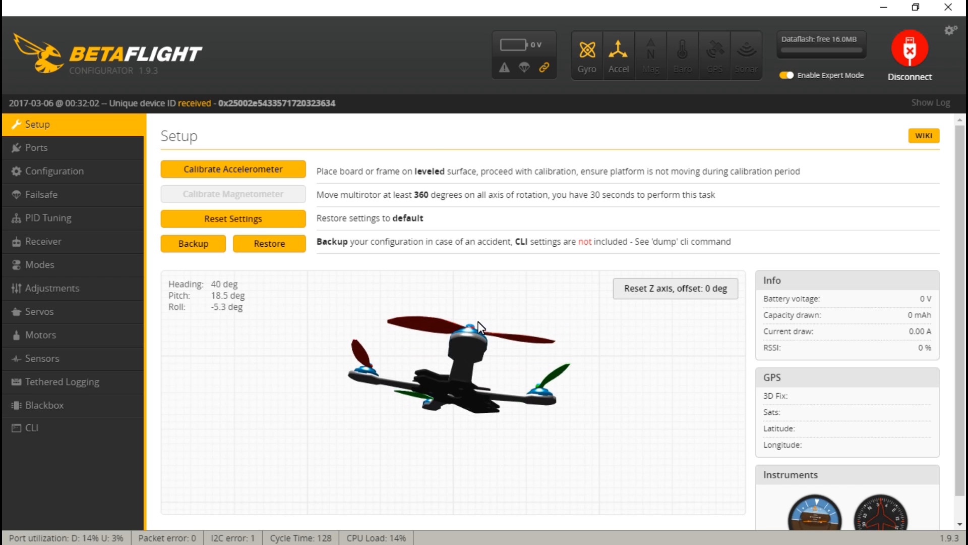
left_click(909, 49)
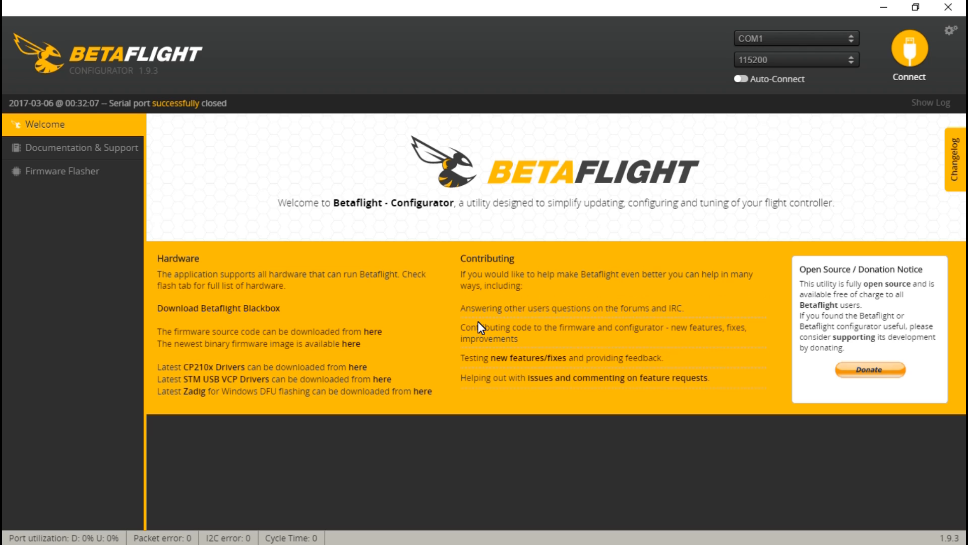
mouse_move(918, 23)
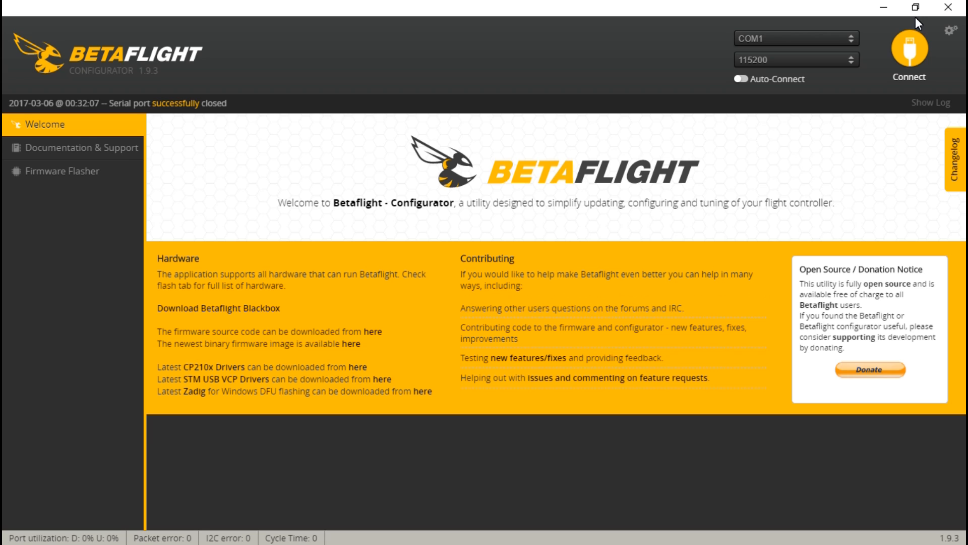